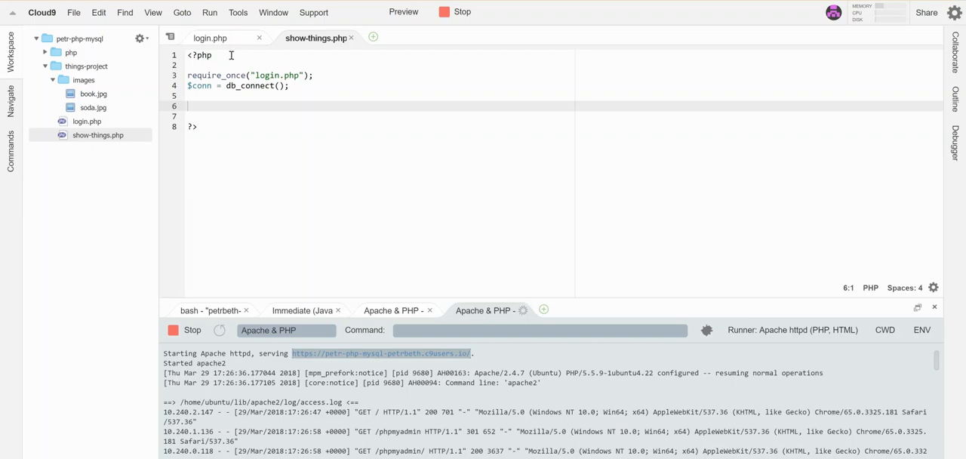
{"action": "mouse_move", "coordinate": [326, 119]}
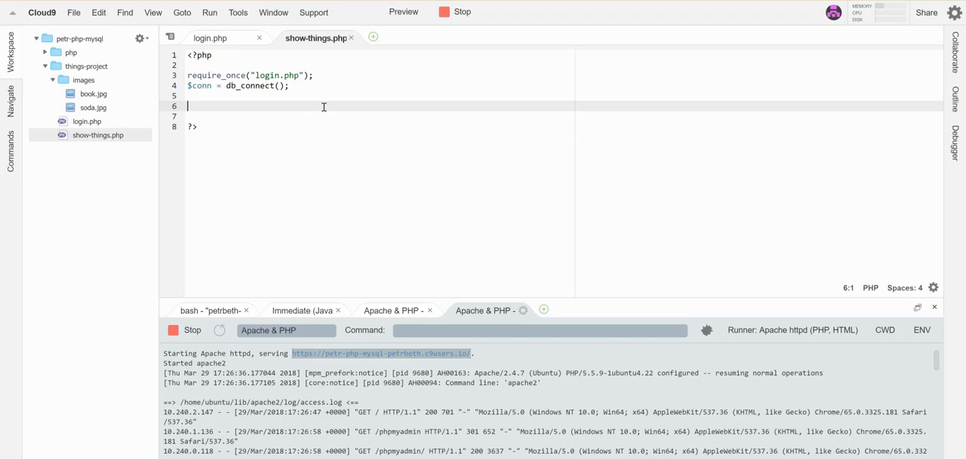
Write $result = $conn->query("select * from Thing"); and start a new line below it.
{"action": "type", "text": "$result ="}
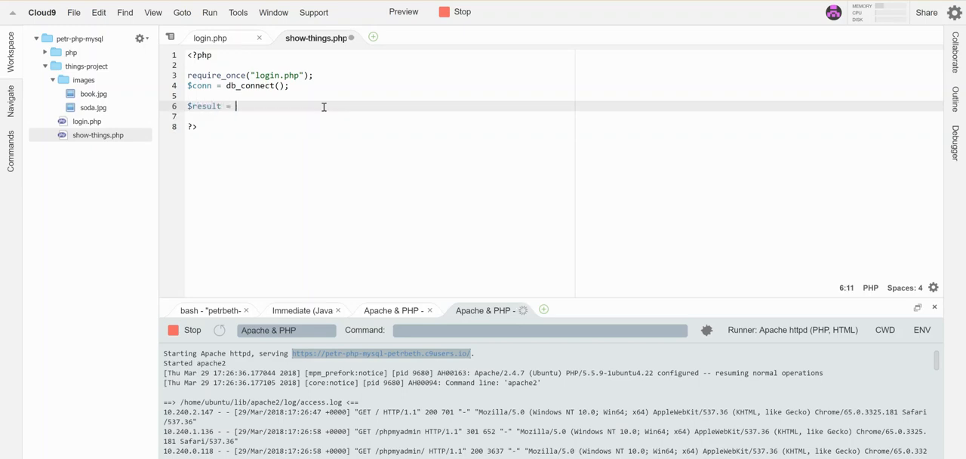
{"action": "type", "text": "$con"}
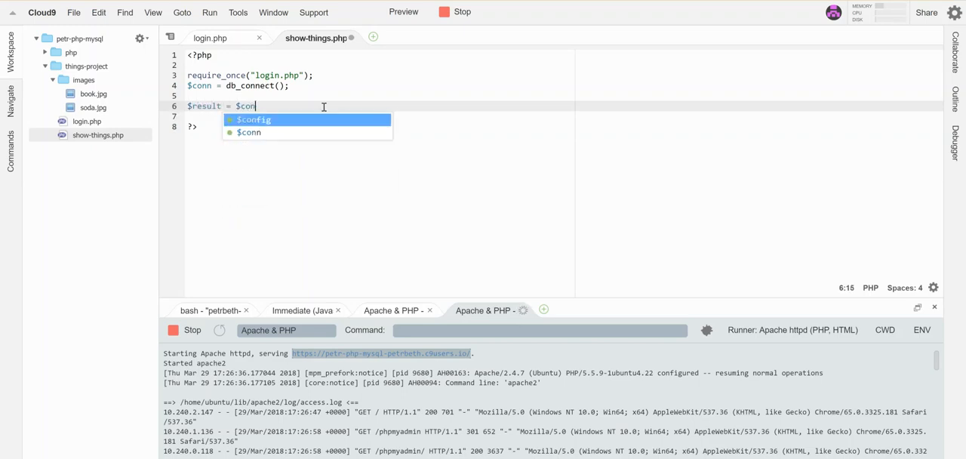
{"action": "type", "text": "n->query"}
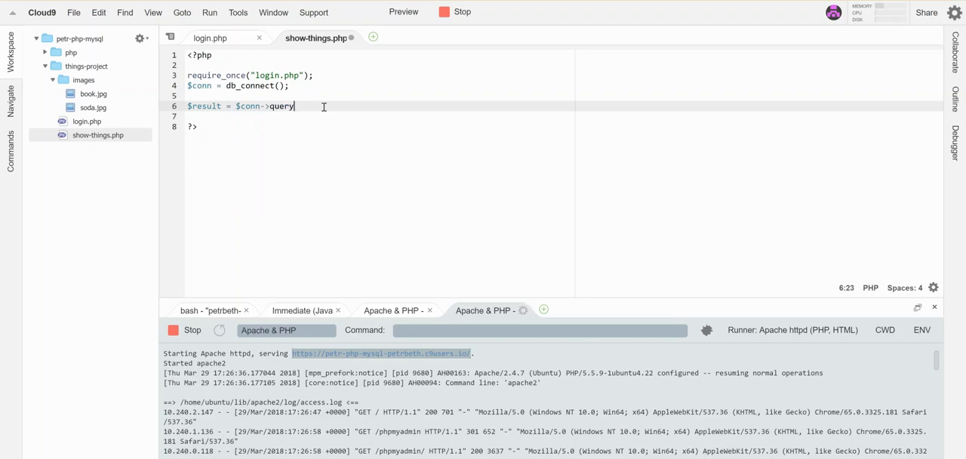
{"action": "type", "text": "()"}
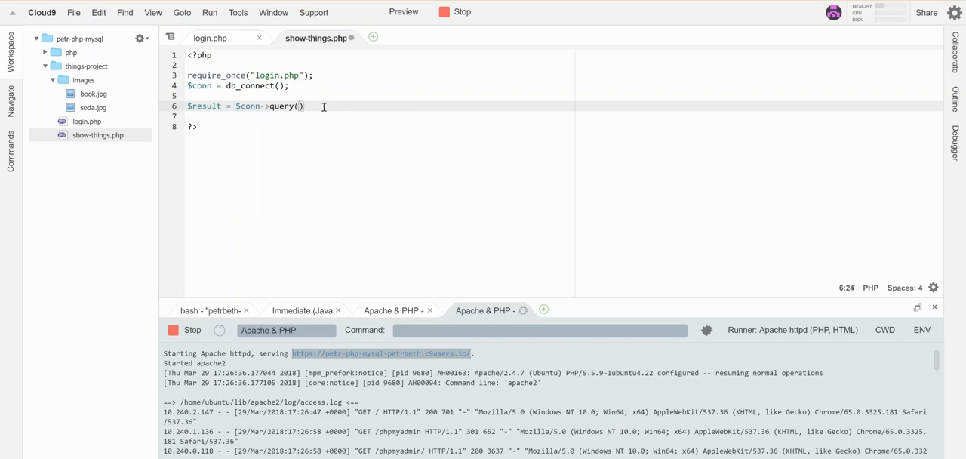
{"action": "type", "text": ";"}
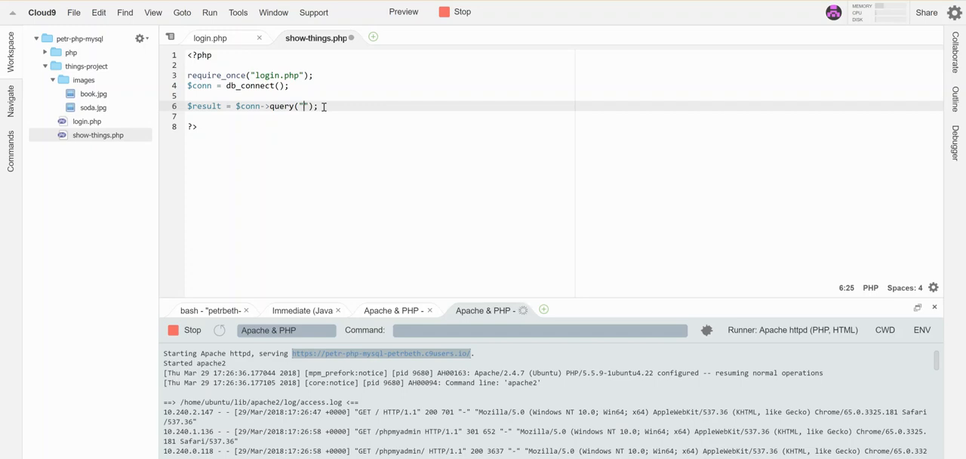
{"action": "type", "text": "select"}
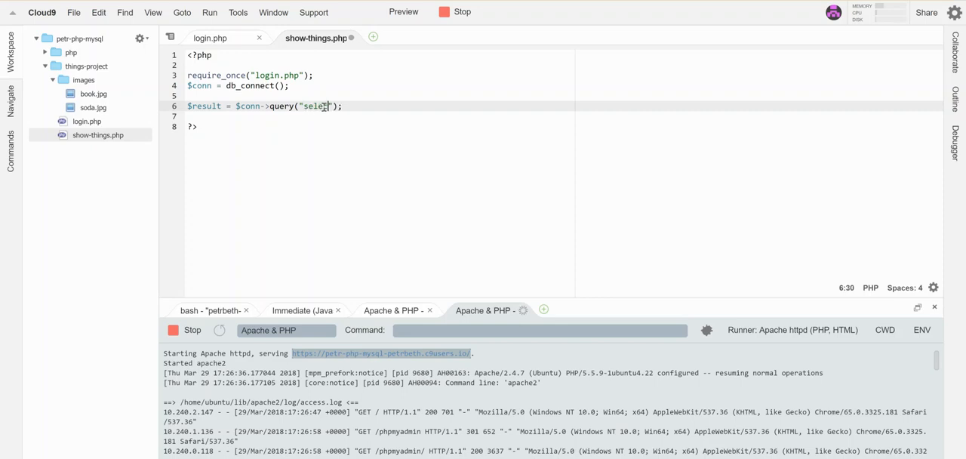
{"action": "type", "text": "*"}
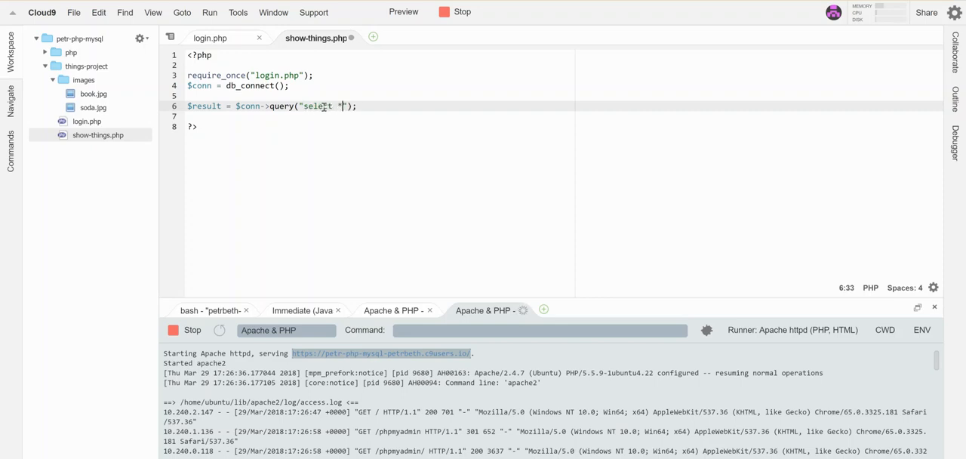
{"action": "type", "text": "from Thing"}
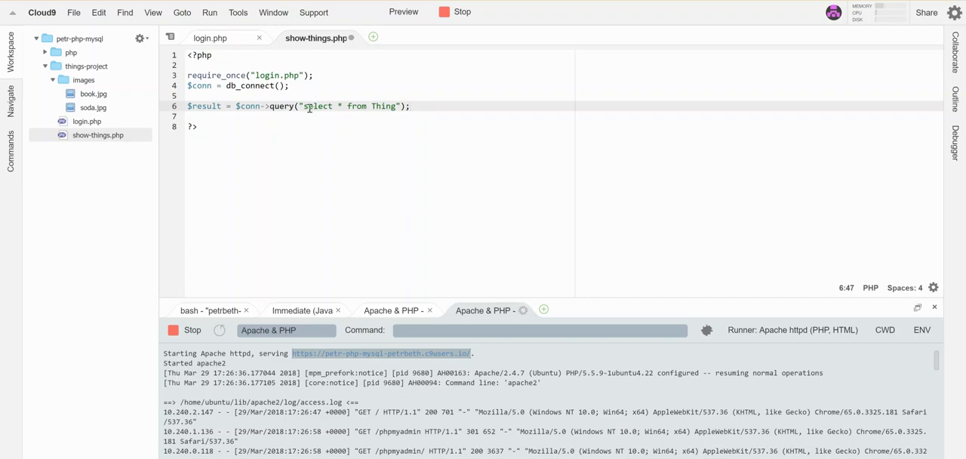
{"action": "key", "text": "Enter"}
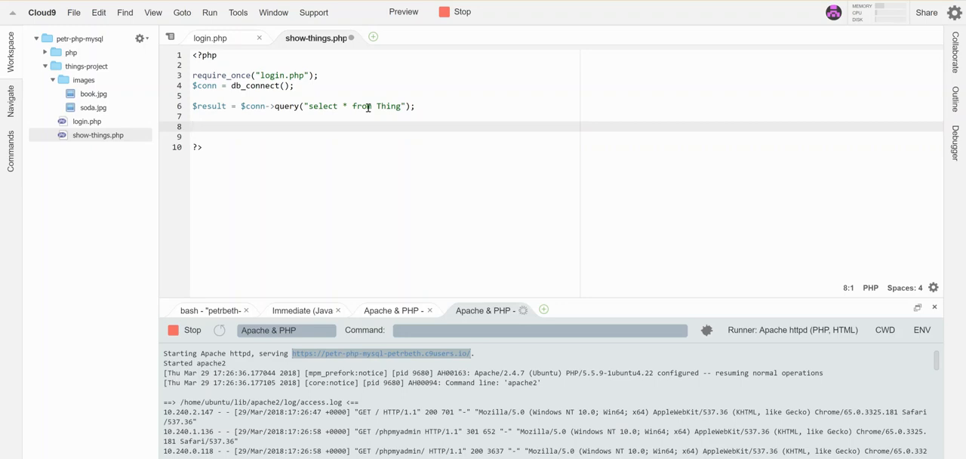
Begin if(!$result){ with echo "Error - problem accessing Thing table";.
{"action": "type", "text": "if("}
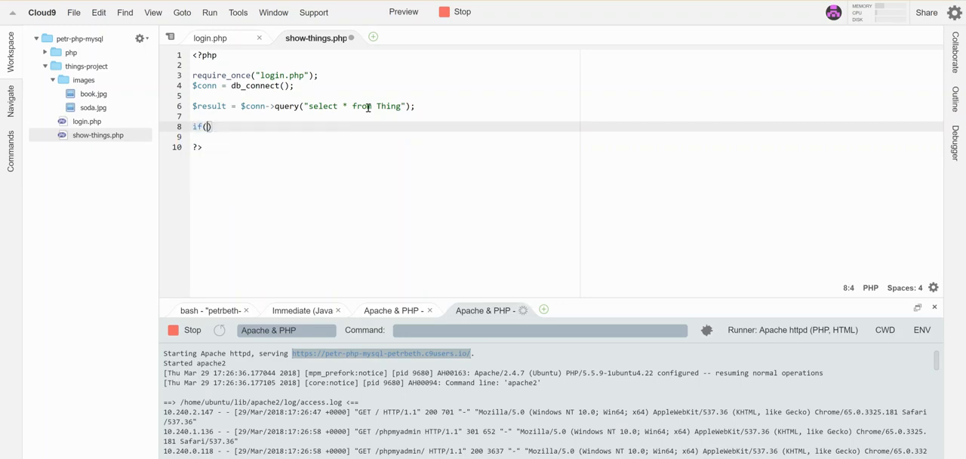
{"action": "type", "text": "!$"}
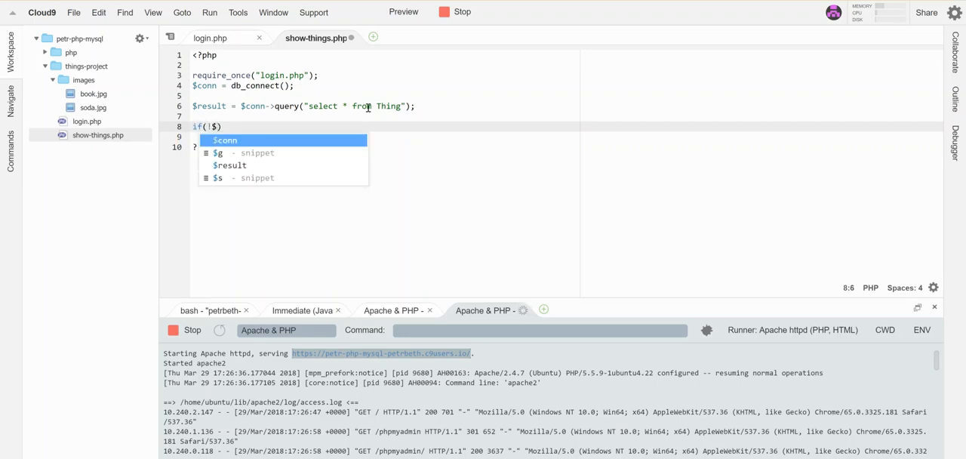
{"action": "type", "text": "$result)"}
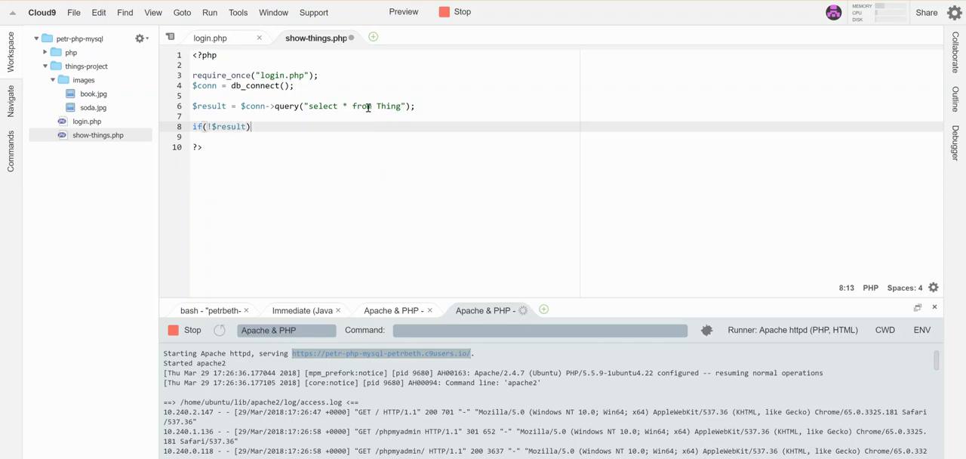
{"action": "type", "text": "{"}
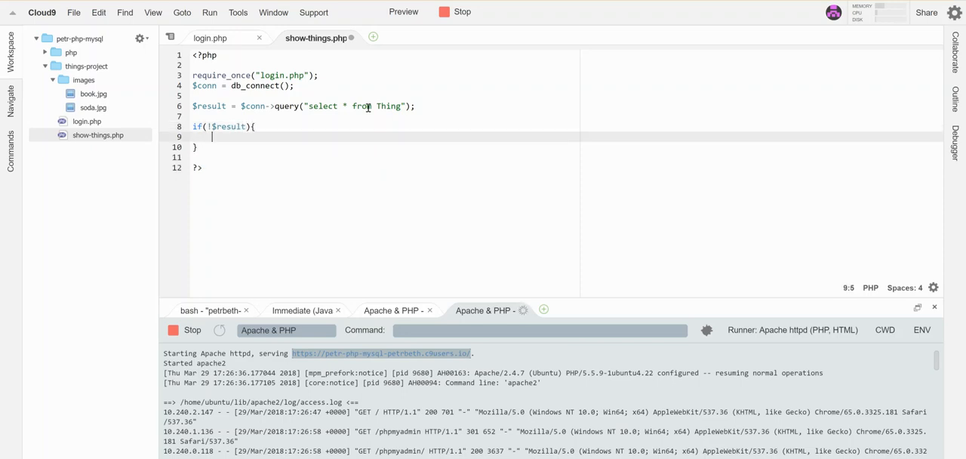
{"action": "type", "text": "echo \"\""}
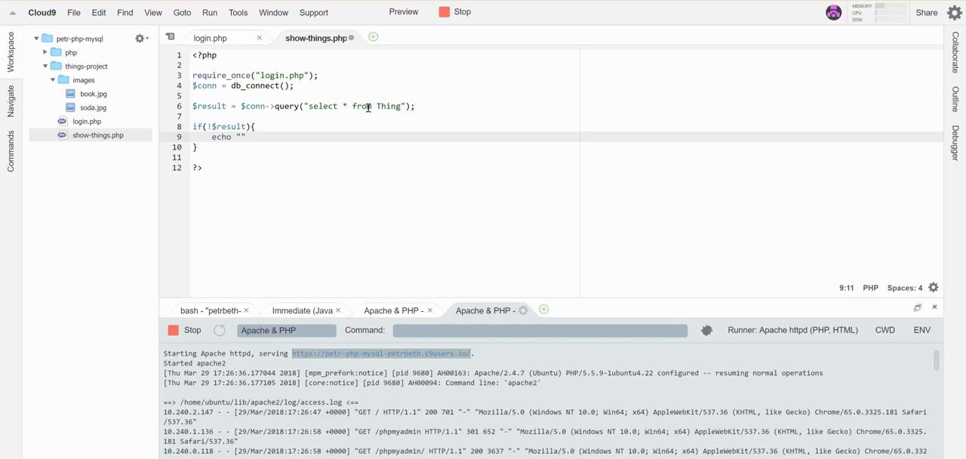
{"action": "type", "text": "Error - problem acc"}
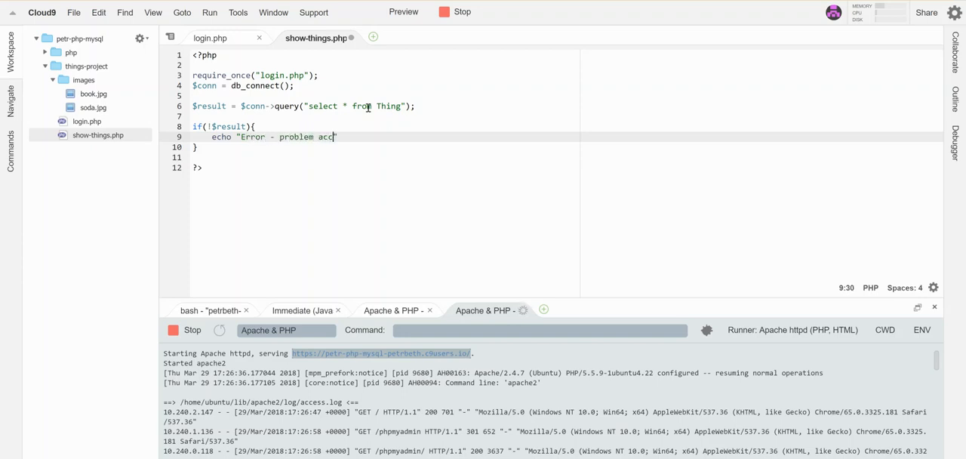
{"action": "type", "text": "ees"}
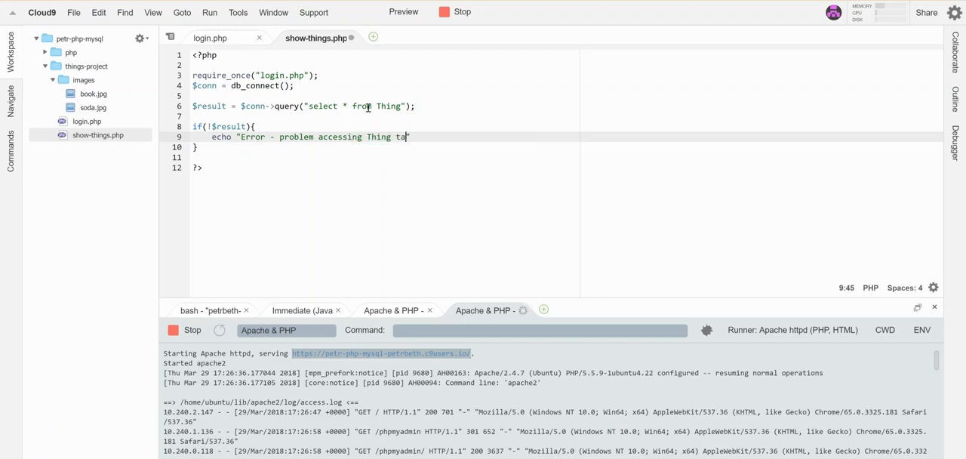
{"action": "type", "text": "ble\";"}
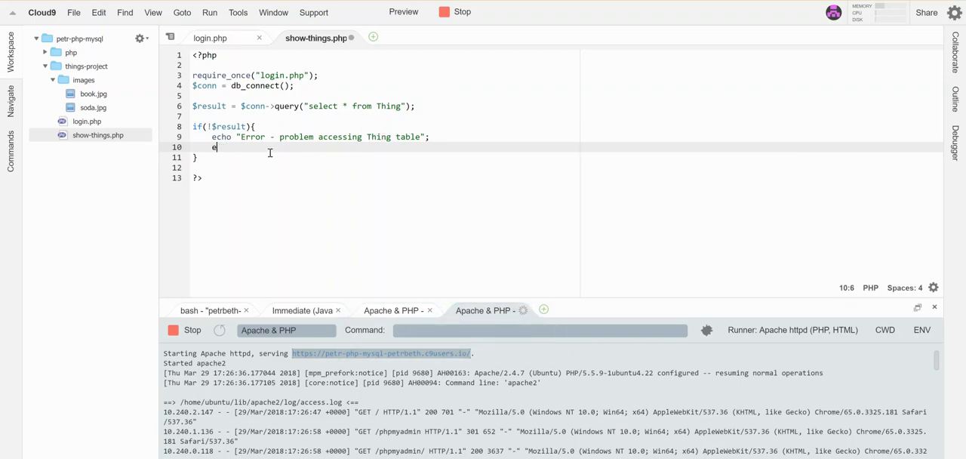
{"action": "mouse_move", "coordinate": [637, 407]}
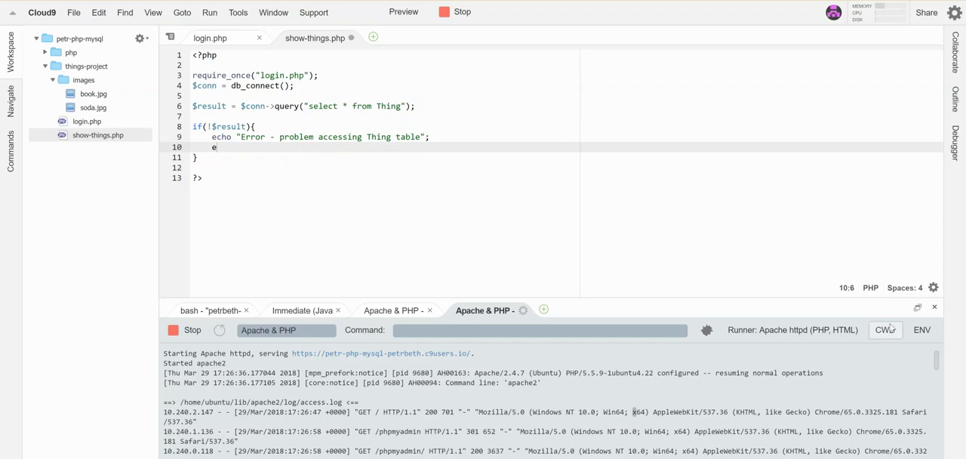
Add exit; to the failed-query branch and start a new line after it.
{"action": "type", "text": "x"}
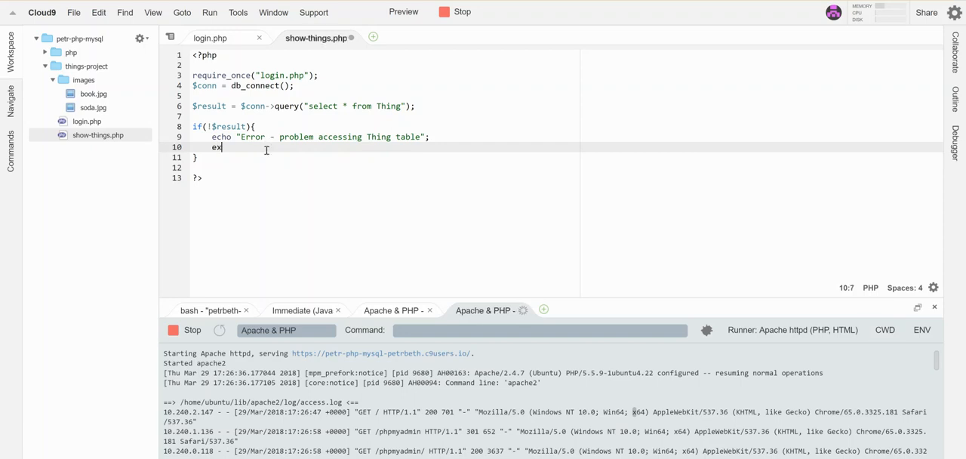
{"action": "type", "text": "it;"}
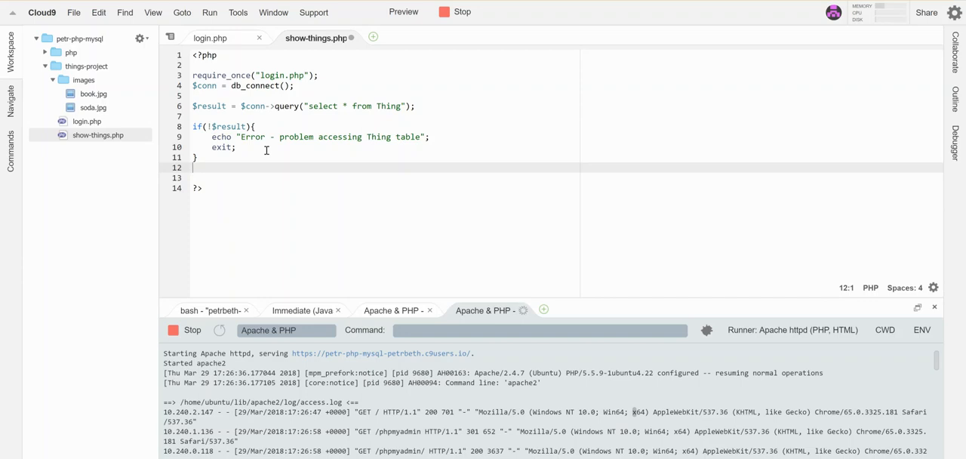
{"action": "key", "text": "enter"}
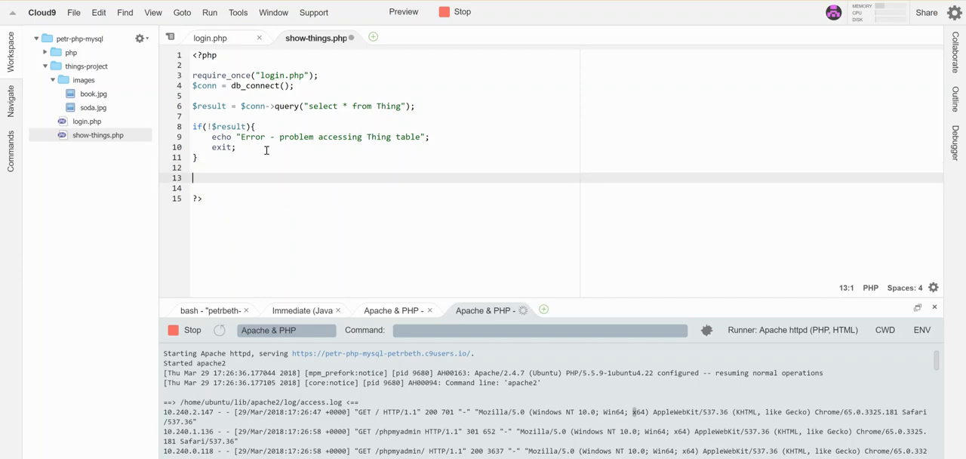
Write if($result->num_rows==0){ echo "No things returned"; } and begin the else.
{"action": "type", "text": "if($"}
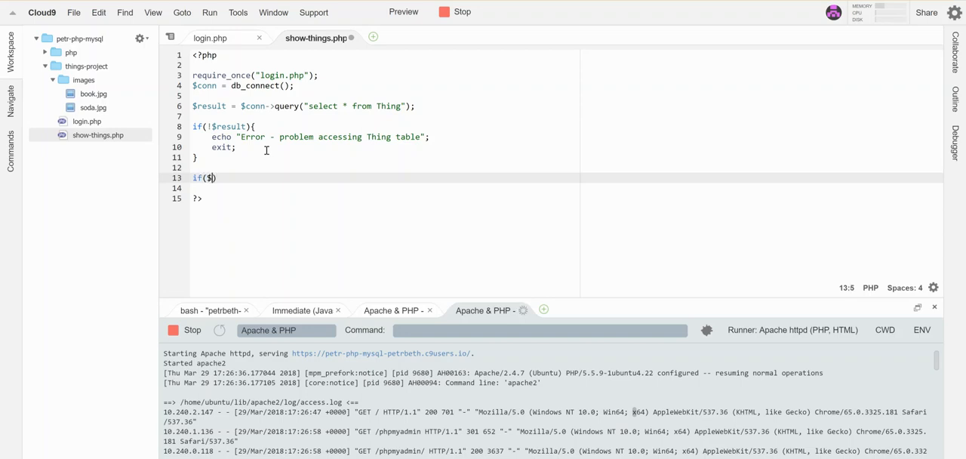
{"action": "type", "text": "result"}
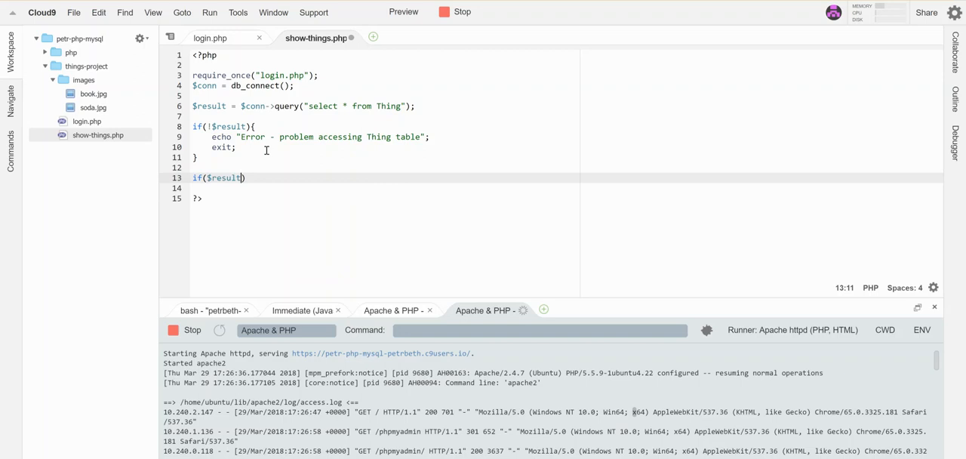
{"action": "type", "text": "->num"}
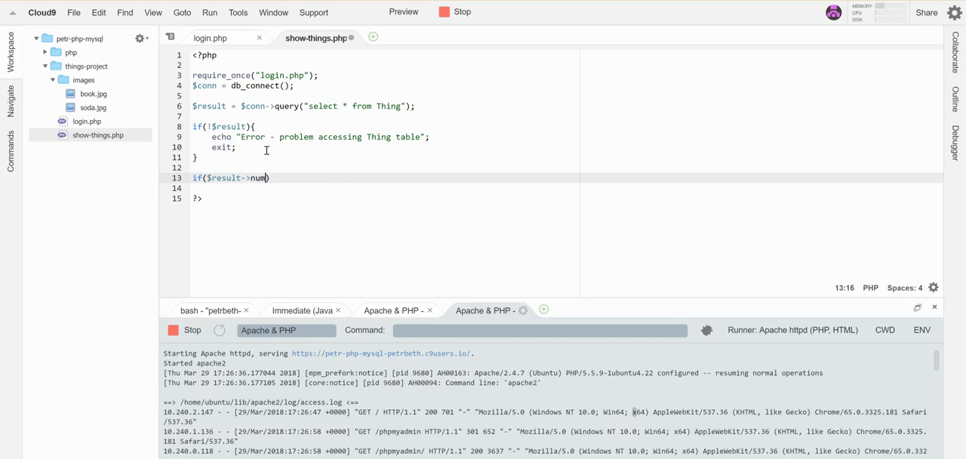
{"action": "type", "text": "_rows"}
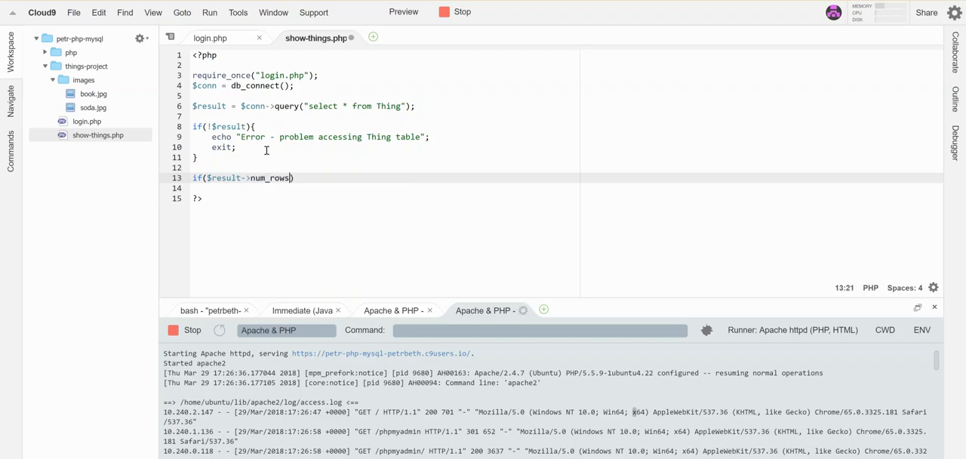
{"action": "type", "text": "==0"}
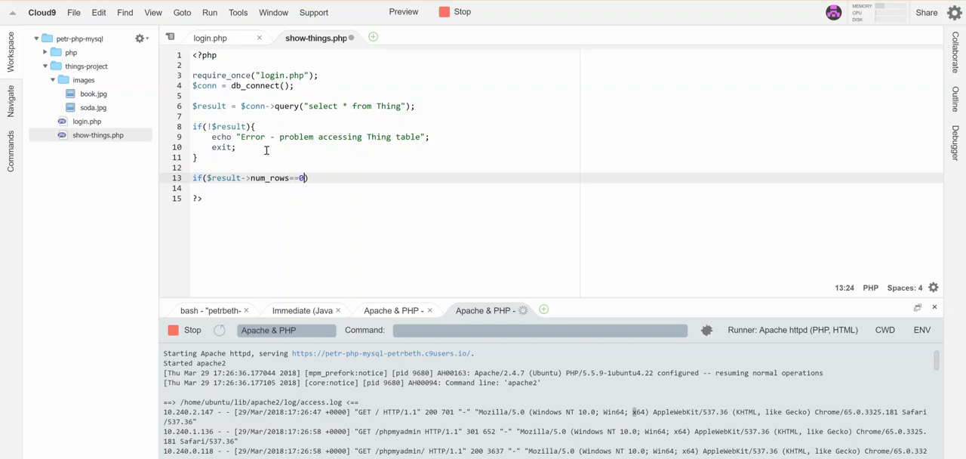
{"action": "type", "text": "{"}
{"action": "left_click", "coordinate": [385, 188]}
{"action": "type", "text": "echo \""}
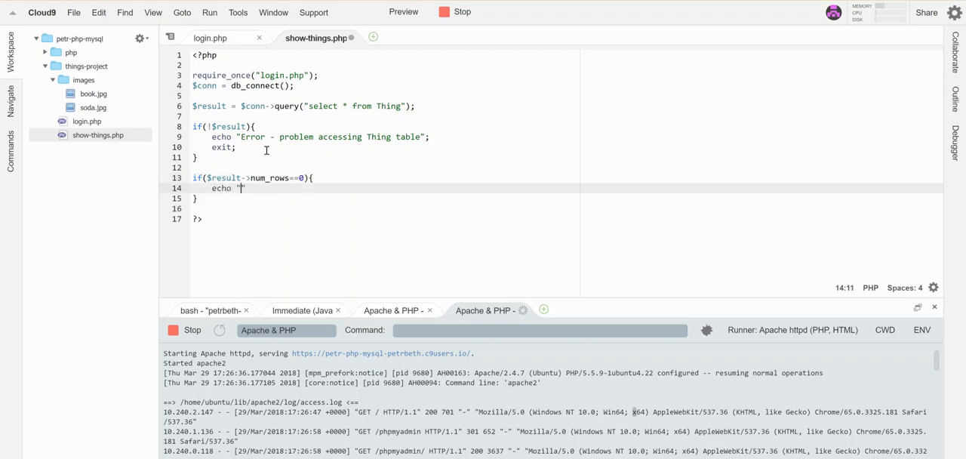
{"action": "type", "text": "No things res"}
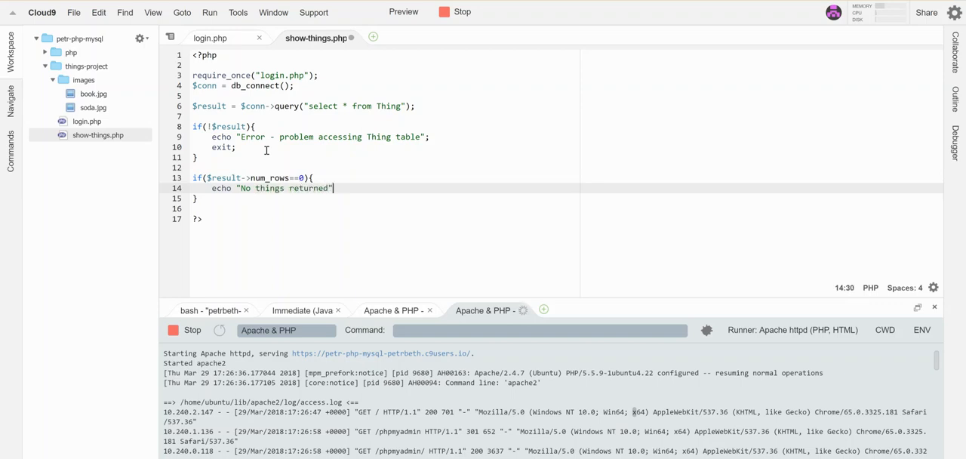
{"action": "type", "text": ";"}
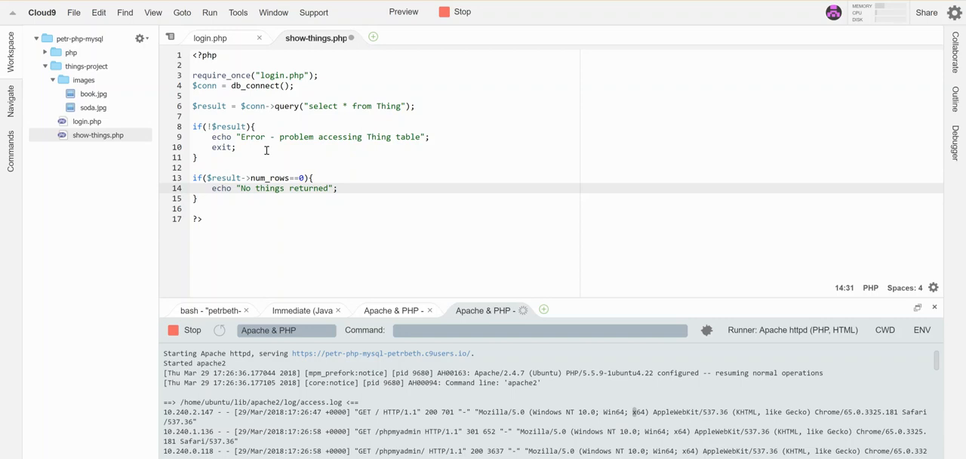
{"action": "type", "text": "el"}
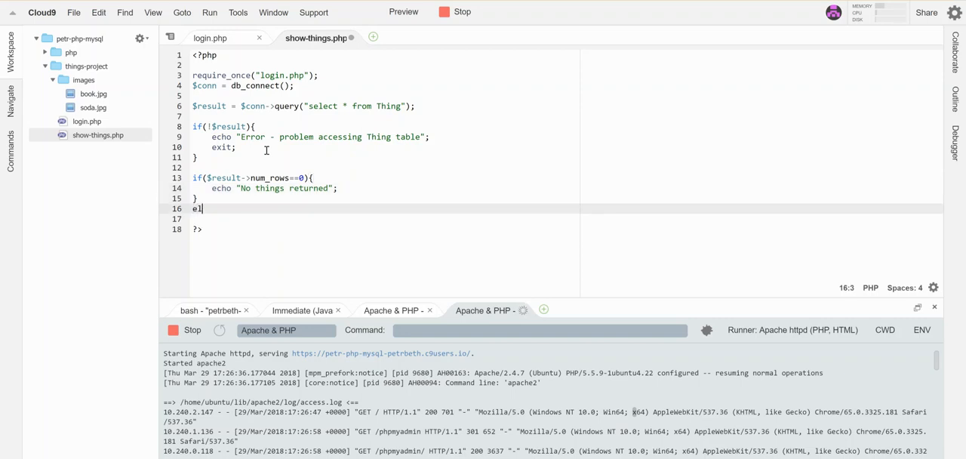
Write else{ while($row=$result->fetch_object()){ to loop over the result rows.
{"action": "type", "text": "se{"}
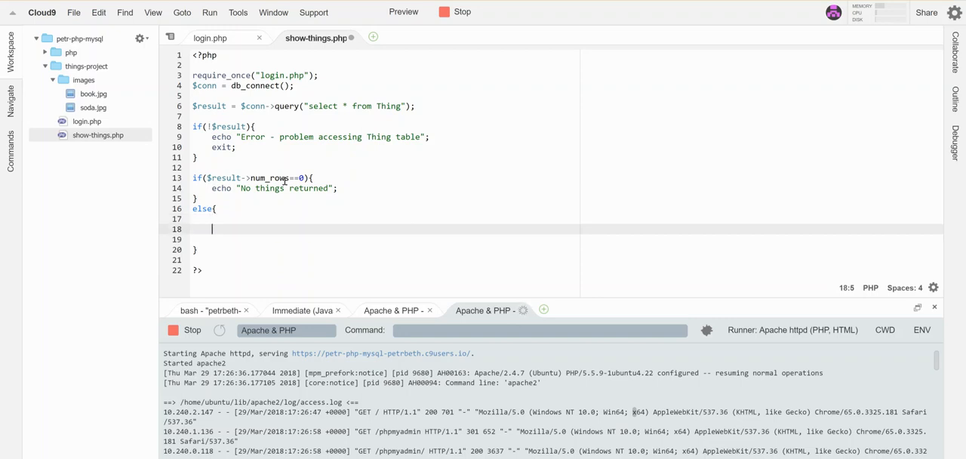
{"action": "type", "text": "while("}
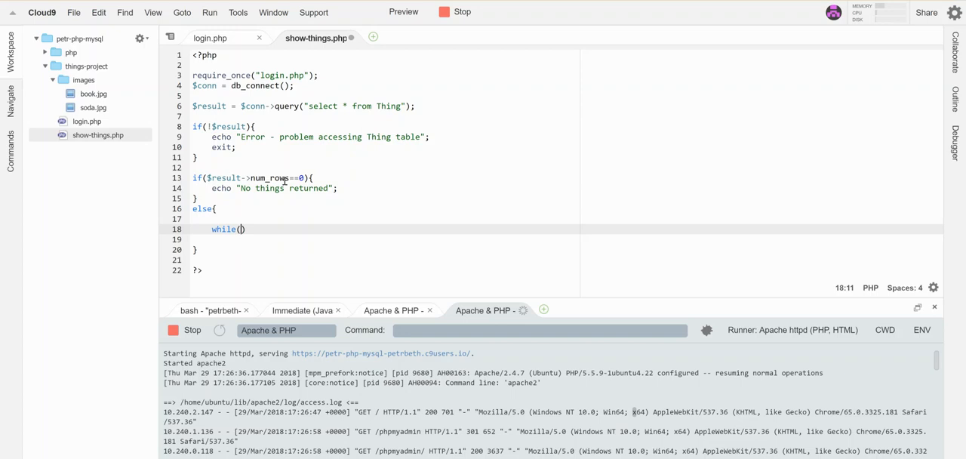
{"action": "type", "text": "$"}
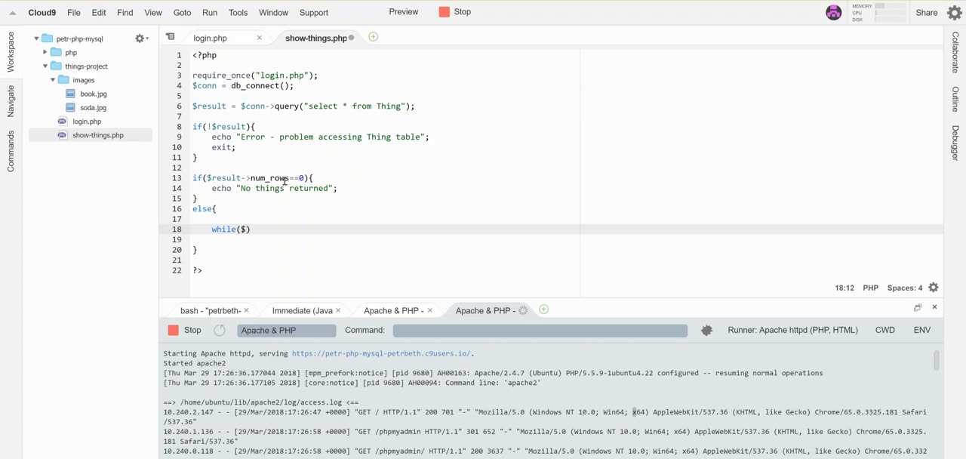
{"action": "type", "text": "$row-"}
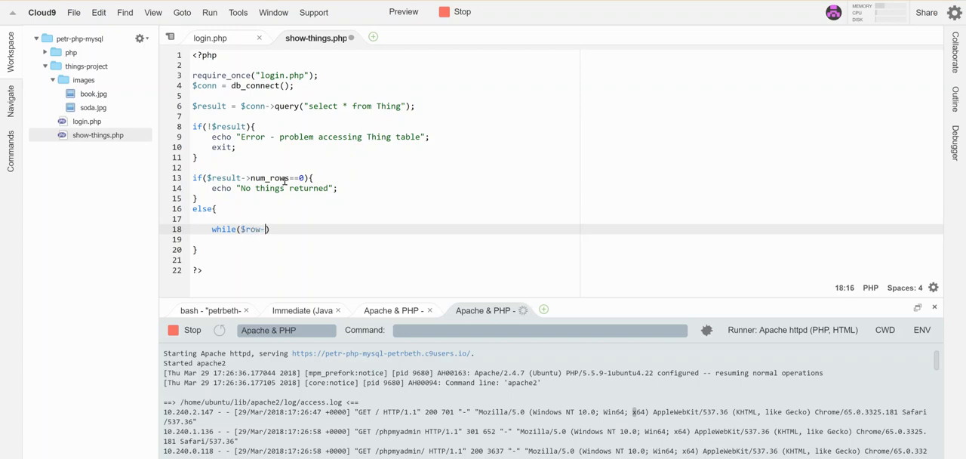
{"action": "type", "text": "$result"}
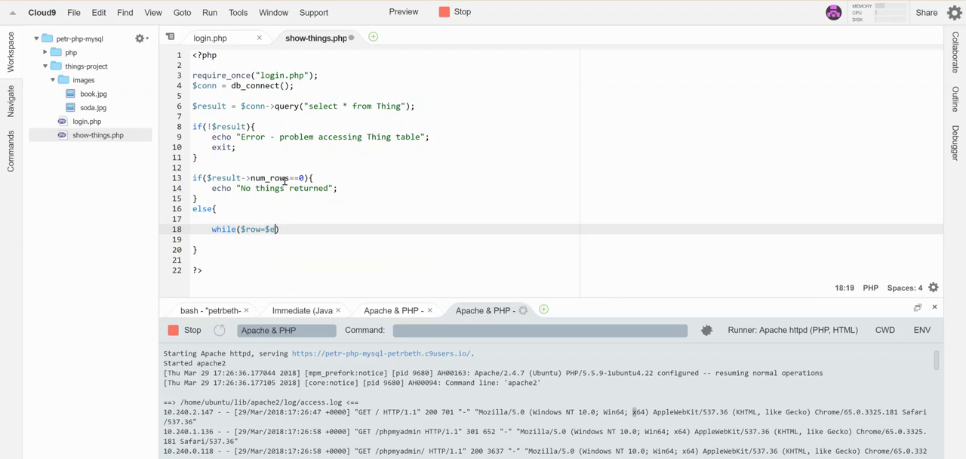
{"action": "type", "text": "result->"}
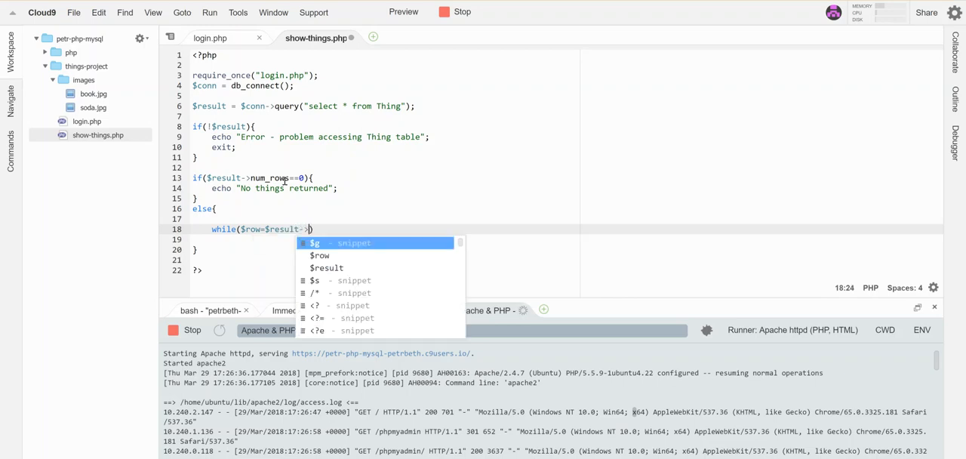
{"action": "type", "text": "fetc"}
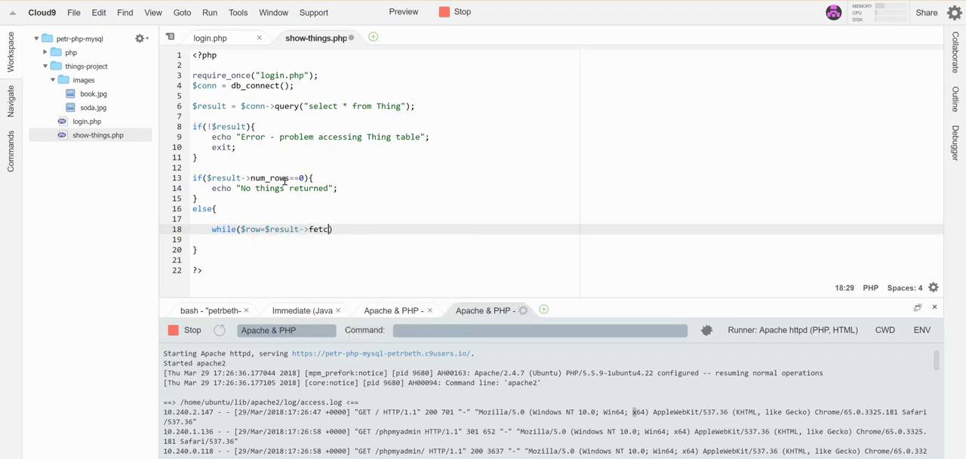
{"action": "type", "text": "_object)"}
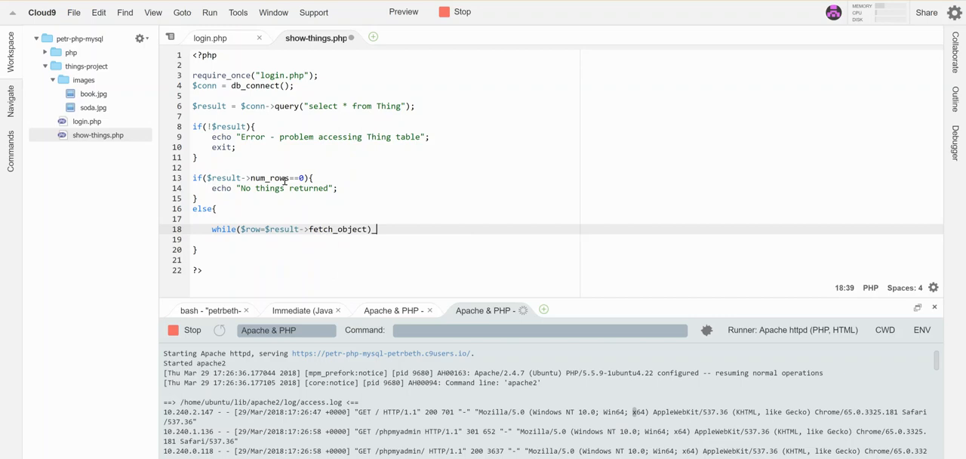
{"action": "type", "text": "()"}
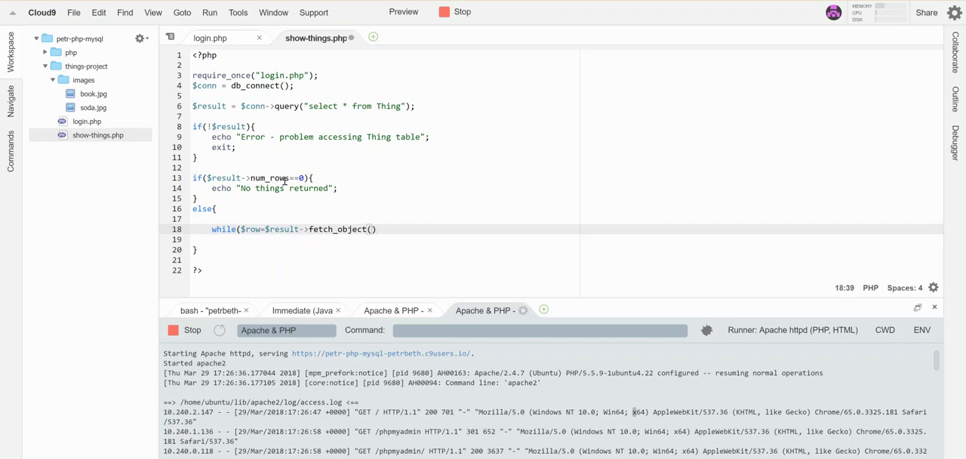
{"action": "type", "text": "({"}
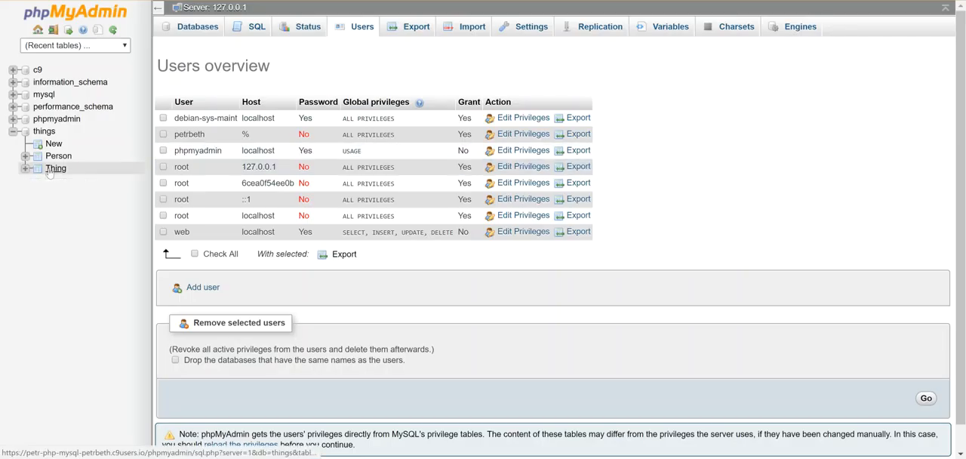
{"action": "left_click", "coordinate": [55, 168]}
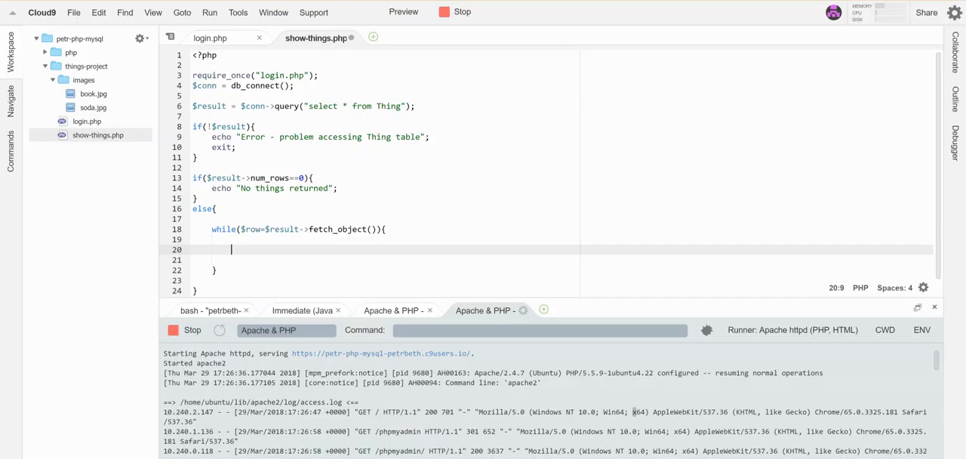
Assign $thing_id=$row->Thing_ID; inside the while loop.
{"action": "type", "text": "$thin"}
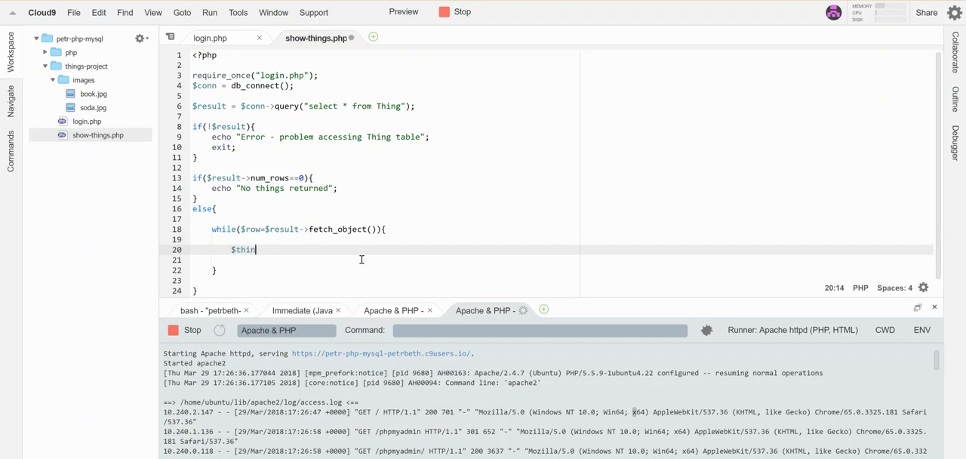
{"action": "type", "text": "g_id="}
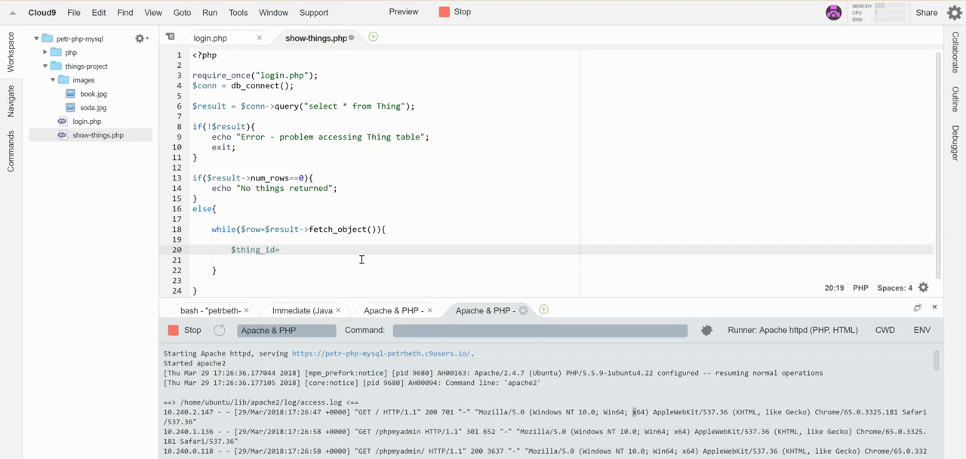
{"action": "type", "text": "$row"}
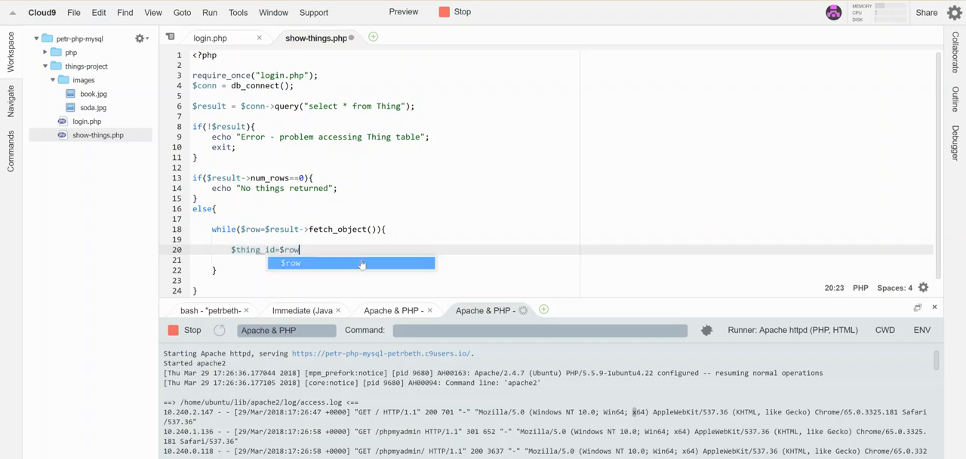
{"action": "type", "text": "->"}
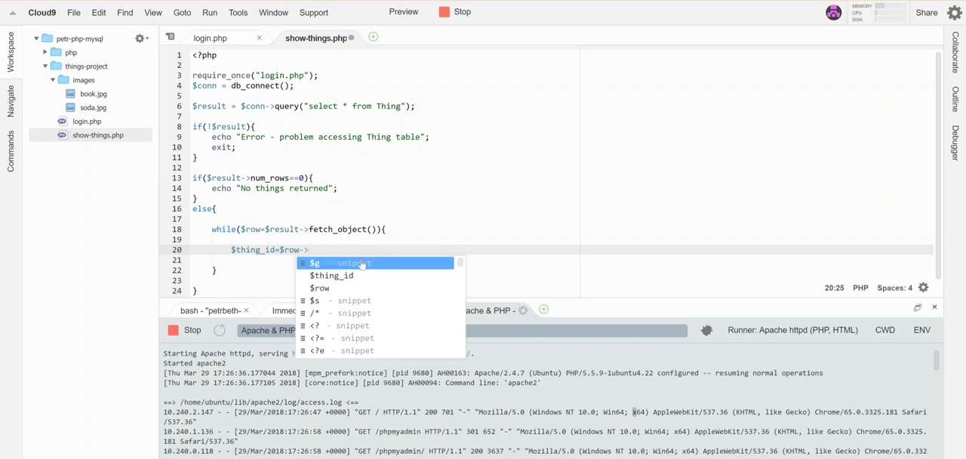
{"action": "type", "text": "Thing-"}
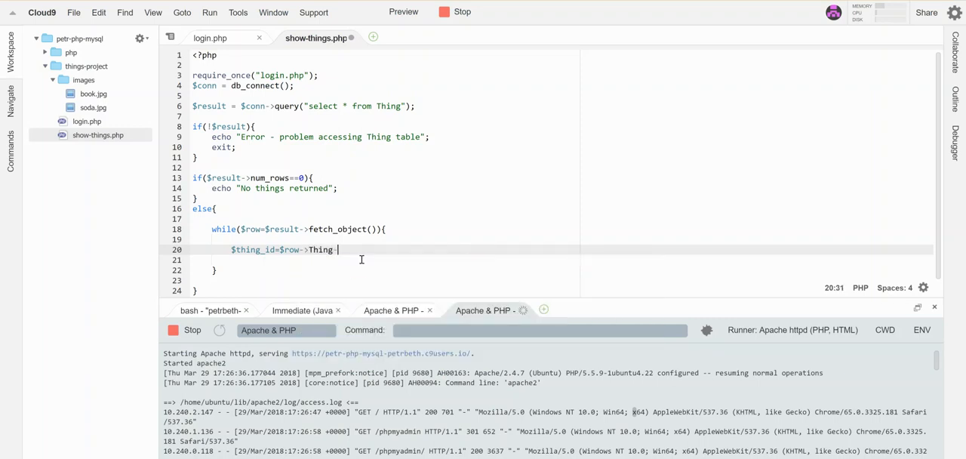
{"action": "type", "text": "ID;"}
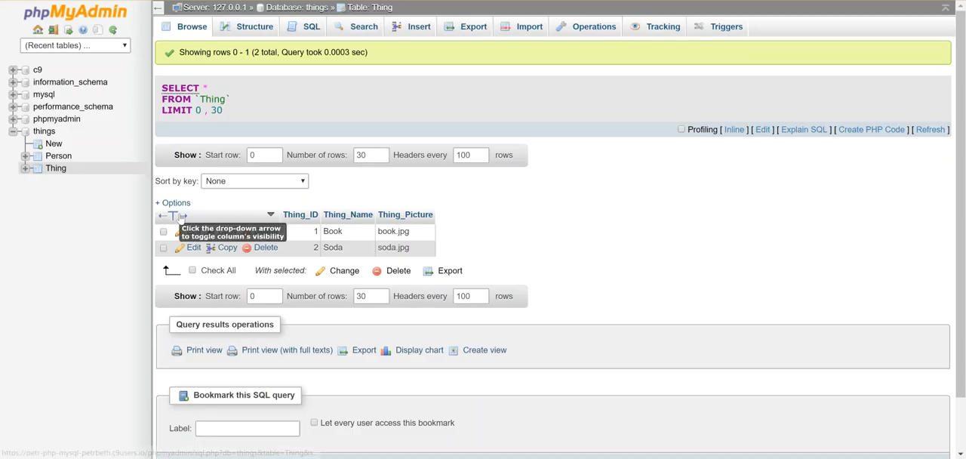
{"action": "mouse_move", "coordinate": [404, 214]}
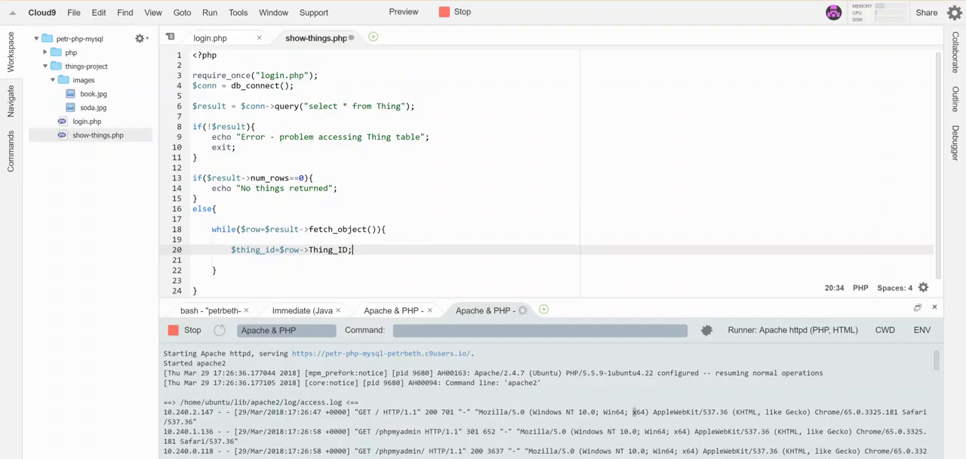
Assign $thing_name=$row->Thing_Name; and $thing_picture=$row->Thing_Picture;.
{"action": "type", "text": "$th"}
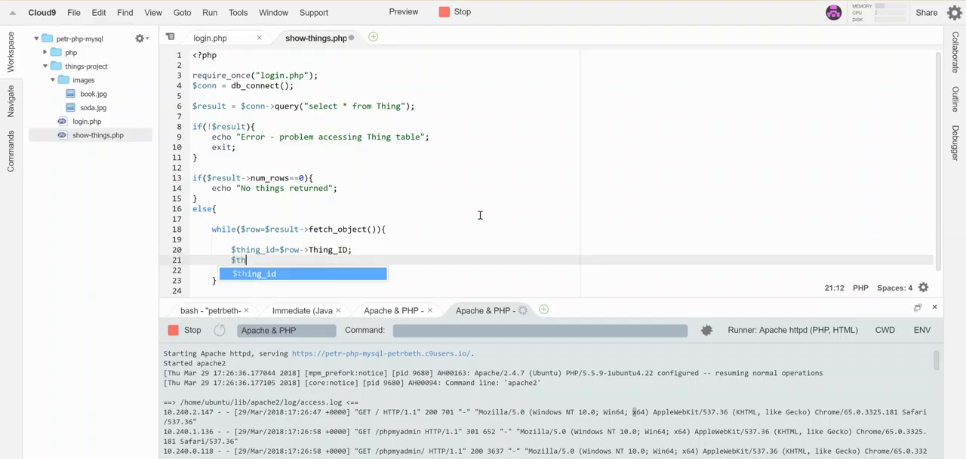
{"action": "type", "text": "ing_name=$"}
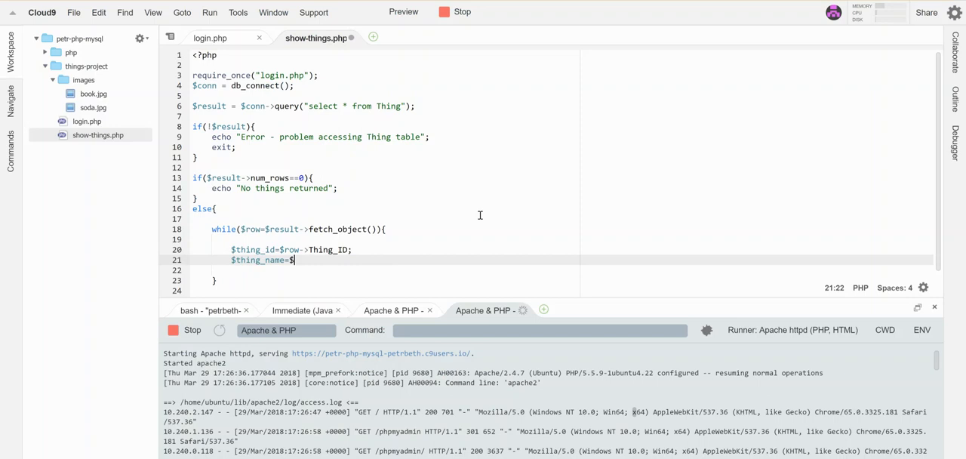
{"action": "type", "text": "$row->Ti"}
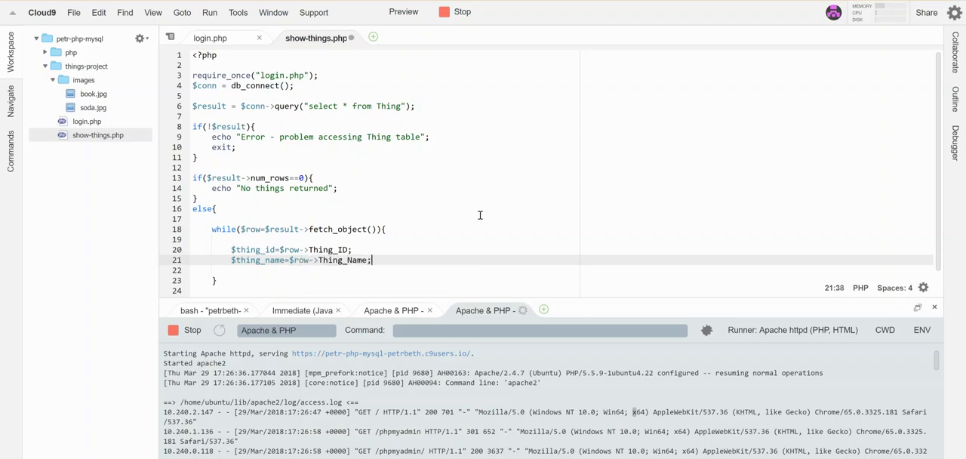
{"action": "type", "text": "$thing_p"}
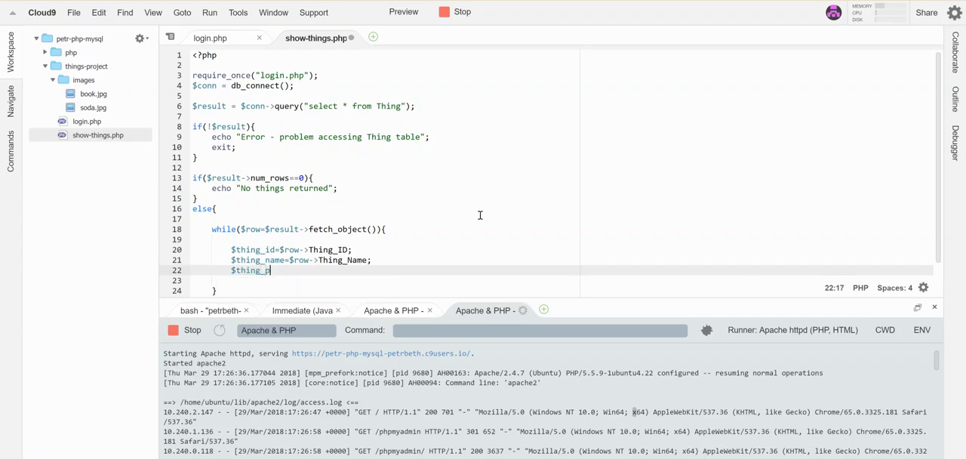
{"action": "type", "text": "icture=$row-"}
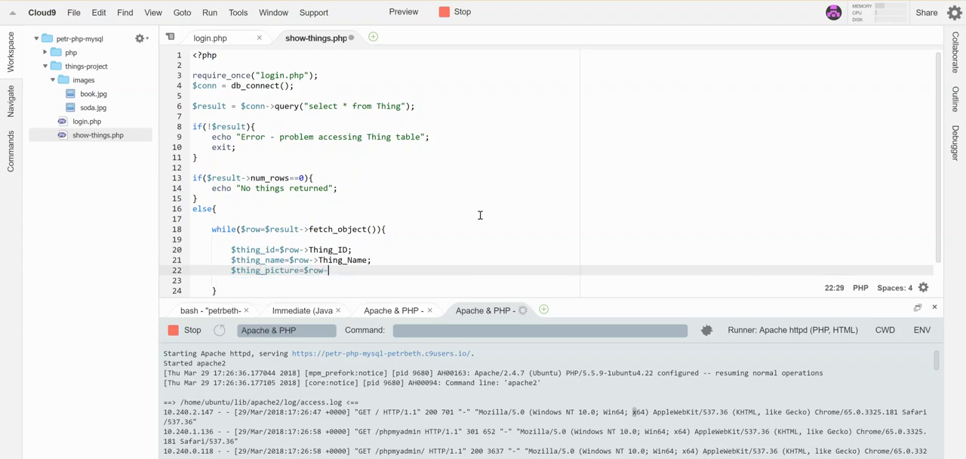
{"action": "type", "text": "Thing"}
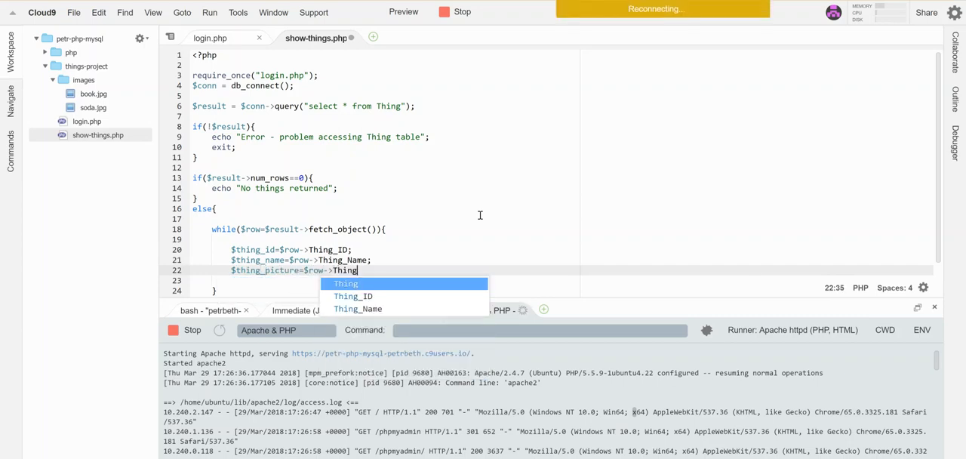
{"action": "type", "text": "_Picture;"}
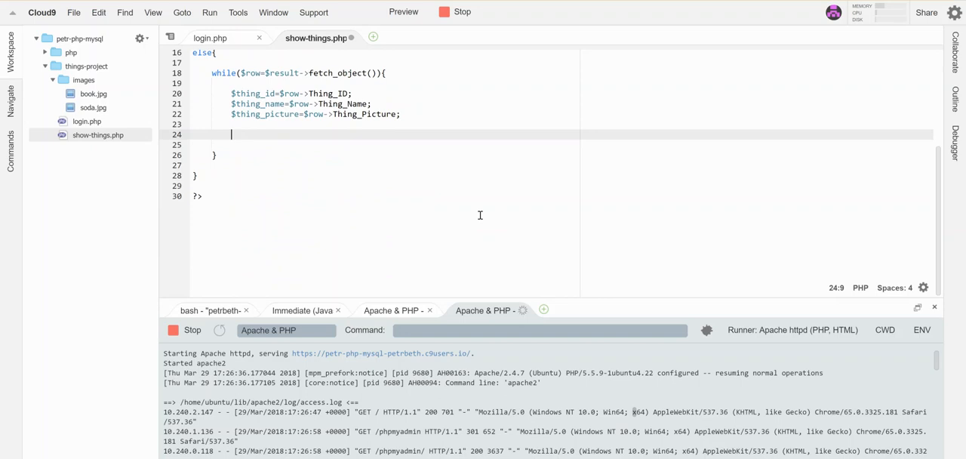
Write echo "thing_id - $thing_name<br/>"; and begin a second echo below it.
{"action": "type", "text": "echo"}
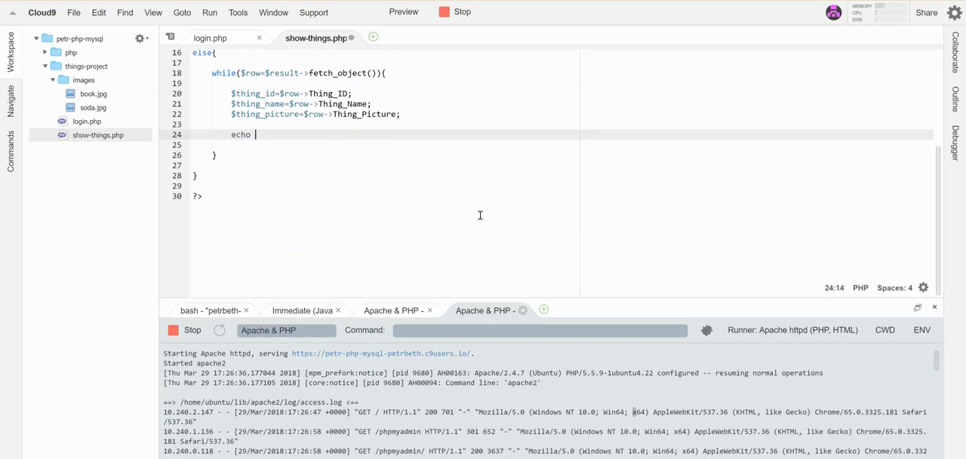
{"action": "type", "text": "\""}
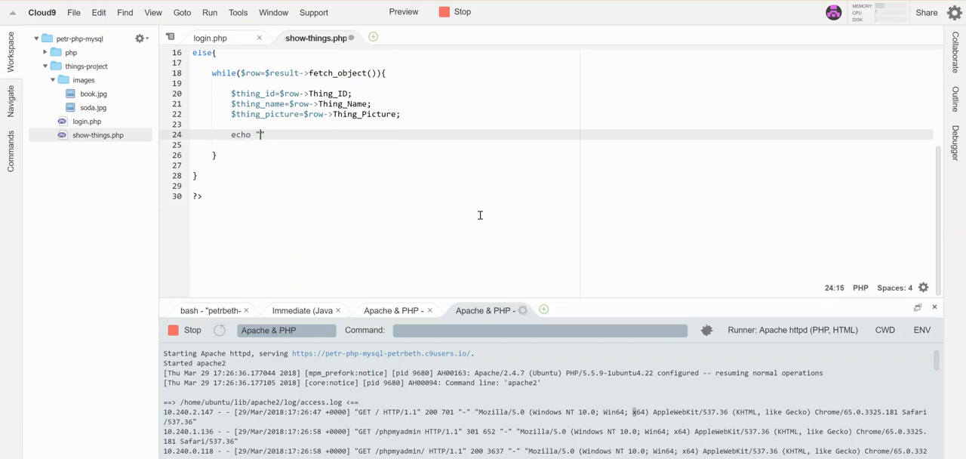
{"action": "type", "text": "thing_id"}
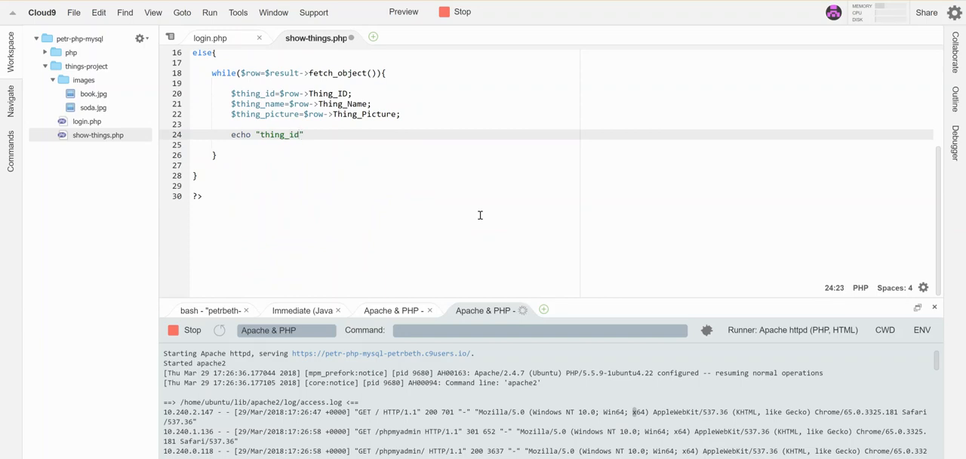
{"action": "type", "text": "- $thing_na"}
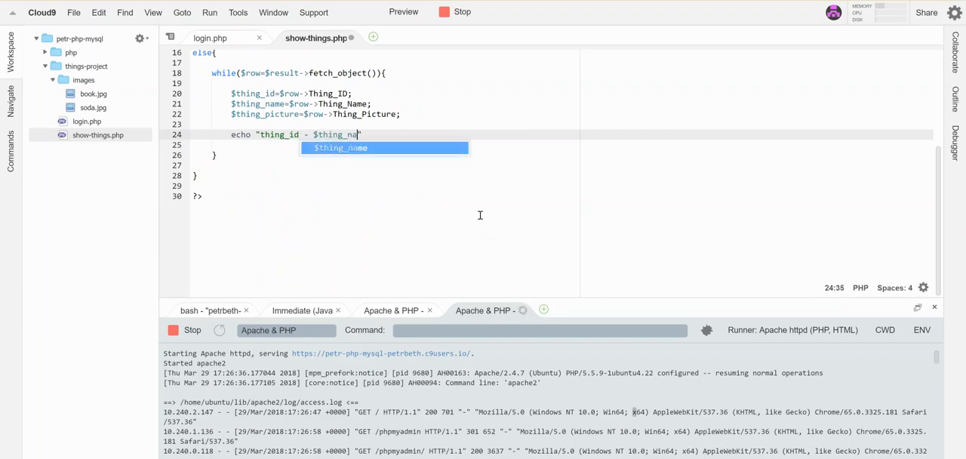
{"action": "type", "text": "me<br/"}
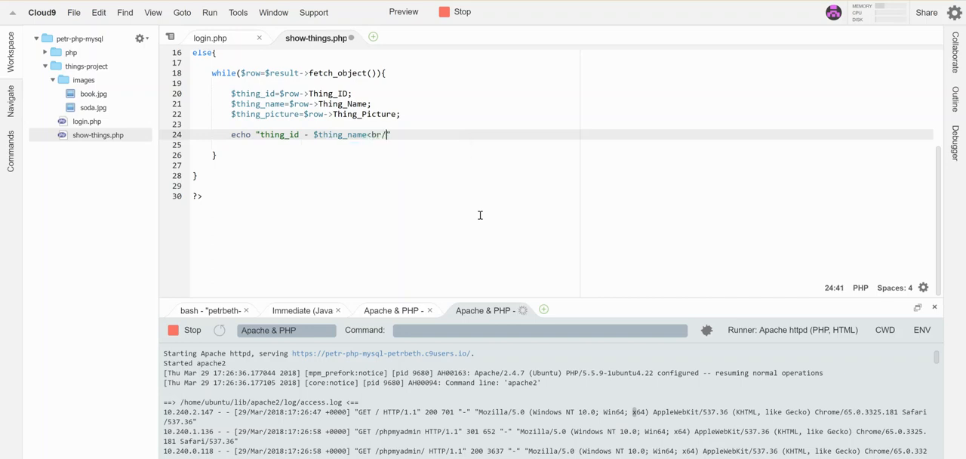
{"action": "type", "text": "/>\";"}
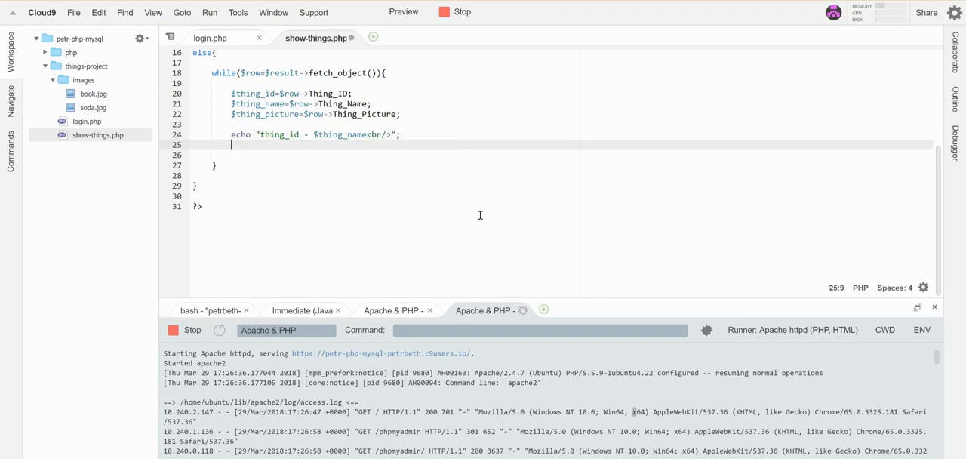
{"action": "type", "text": "echo \""}
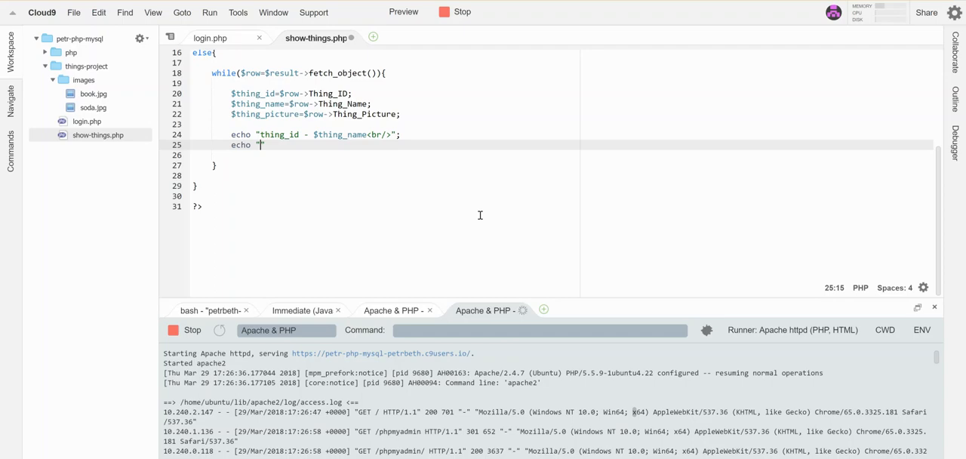
{"action": "mouse_move", "coordinate": [486, 108]}
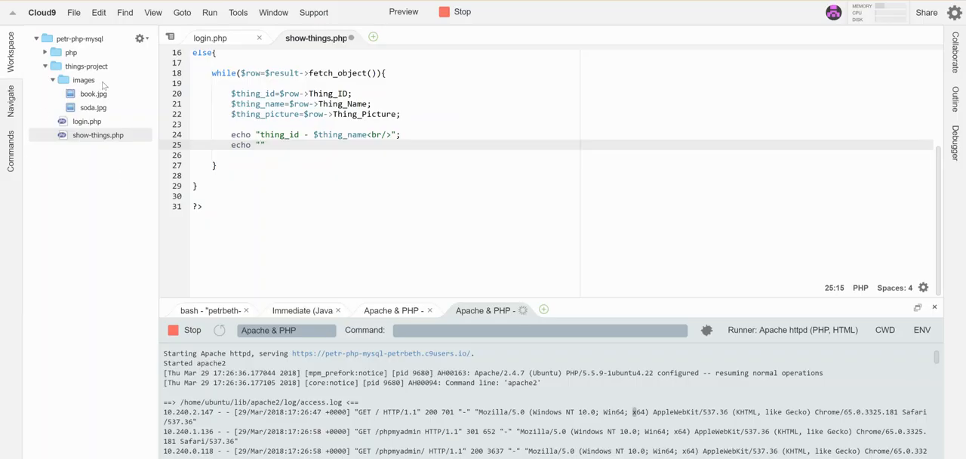
Complete echo "<img src='images/".$thing_picture."' /><br/>"; for the thing's image.
{"action": "type", "text": "<img"}
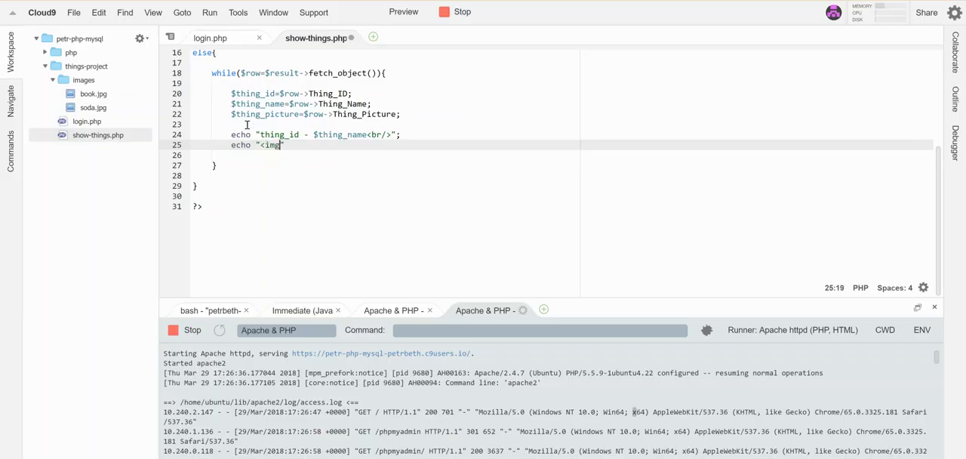
{"action": "type", "text": "src"}
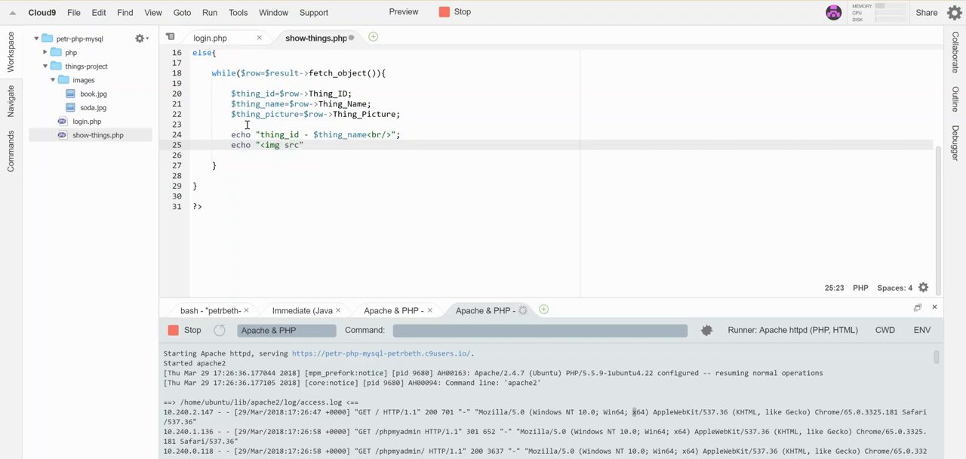
{"action": "type", "text": "\""}
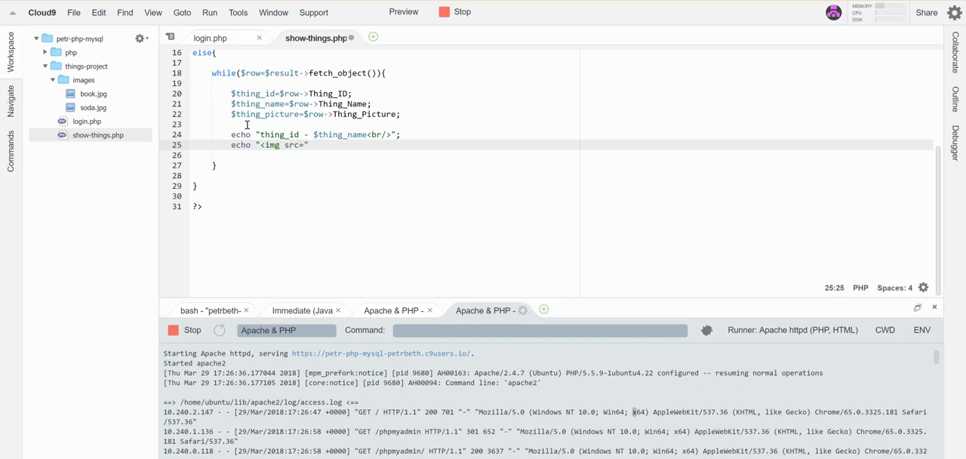
{"action": "type", "text": "'"}
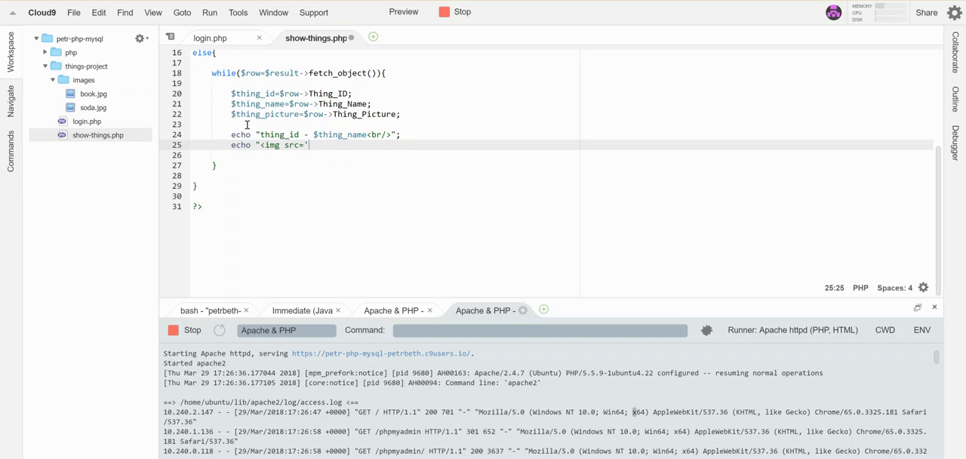
{"action": "type", "text": "images/"}
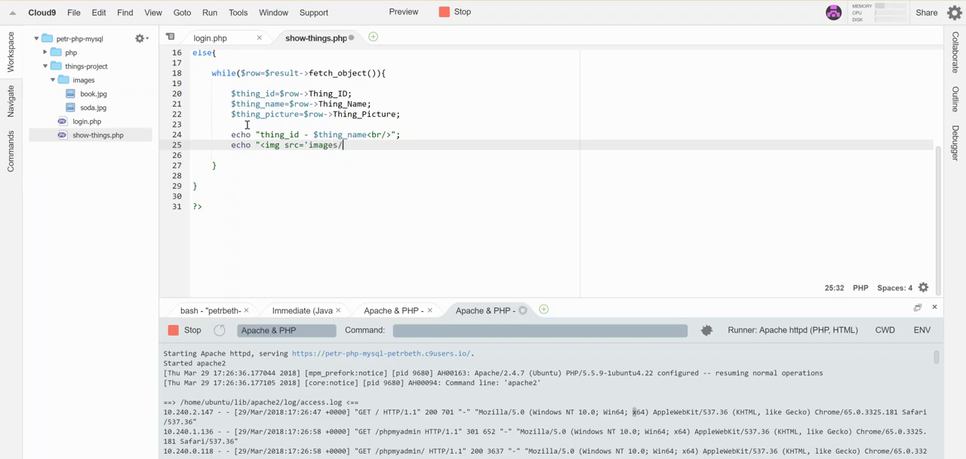
{"action": "type", "text": "\"."}
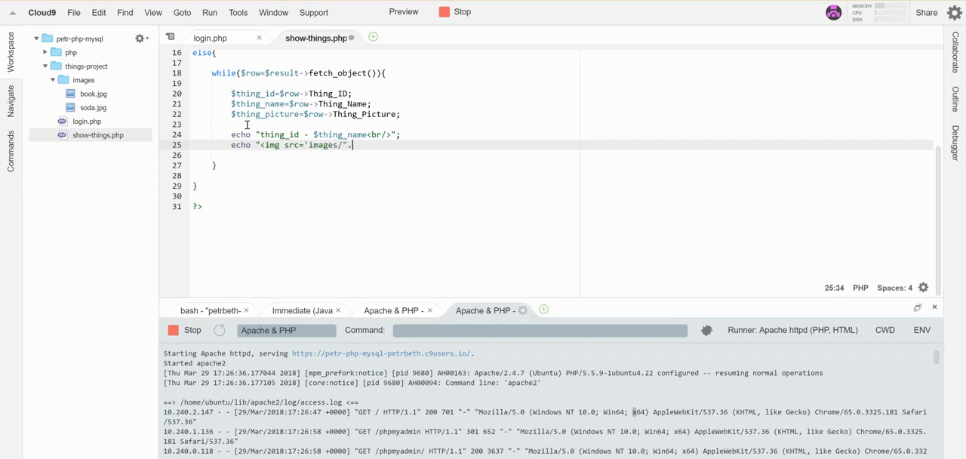
{"action": "type", "text": "$"}
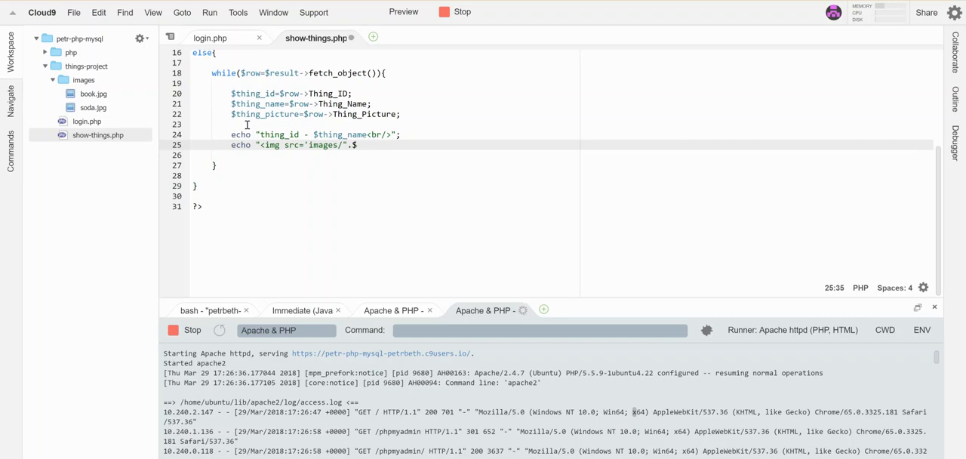
{"action": "mouse_move", "coordinate": [221, 121]}
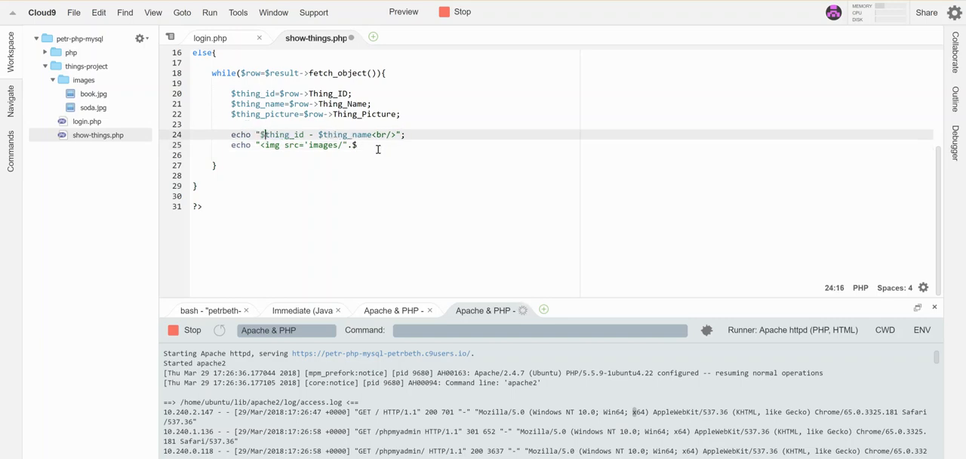
{"action": "type", "text": "$thing_picture."}
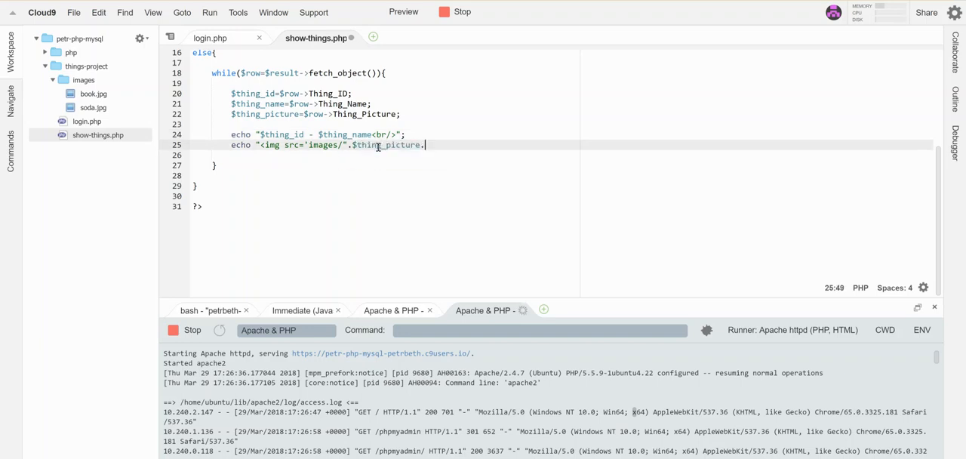
{"action": "type", "text": "\"'\""}
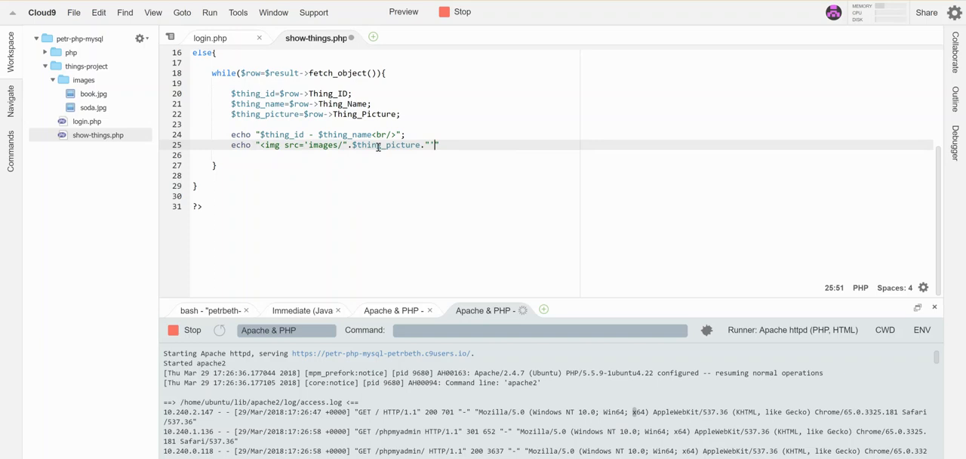
{"action": "type", "text": "/><br/>"}
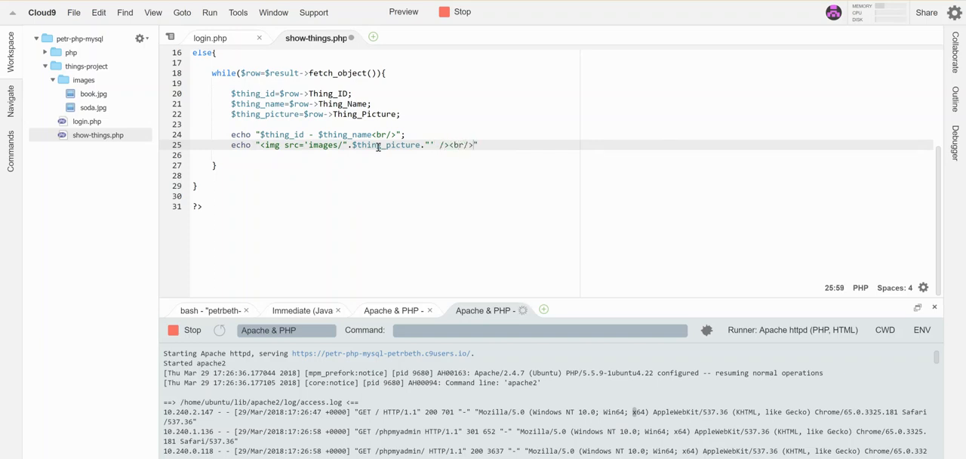
{"action": "type", "text": ";"}
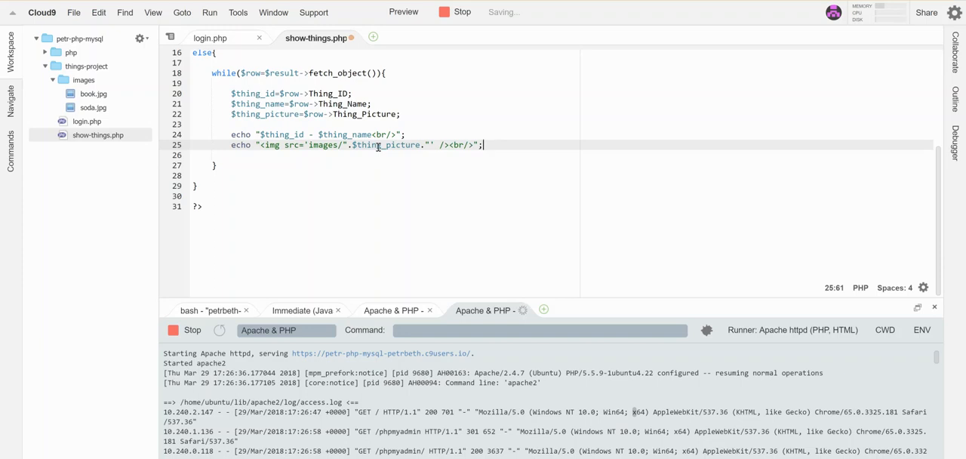
{"action": "mouse_move", "coordinate": [466, 248]}
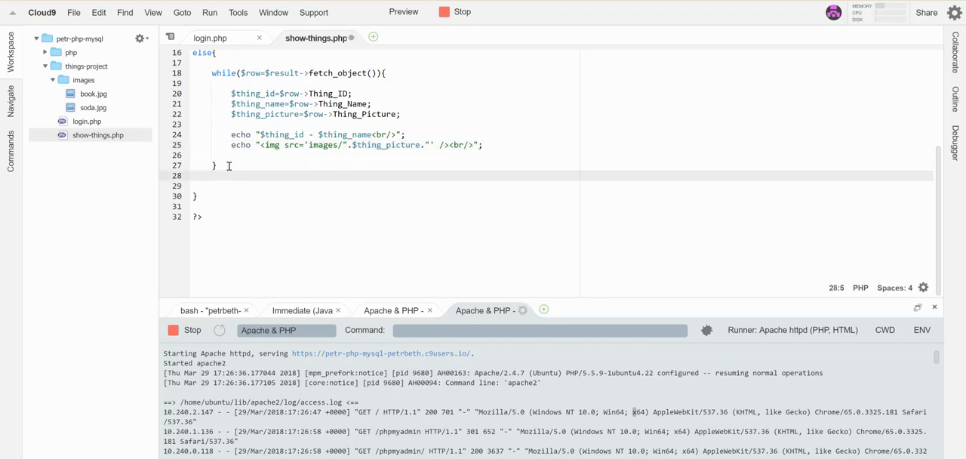
Add $conn->close(); after the loop and save show-things.php.
{"action": "type", "text": "$conn->"}
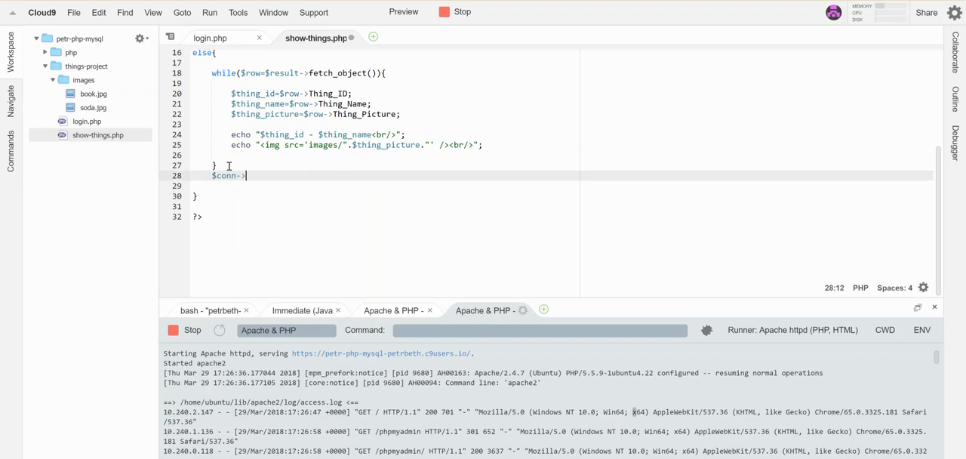
{"action": "type", "text": "close();"}
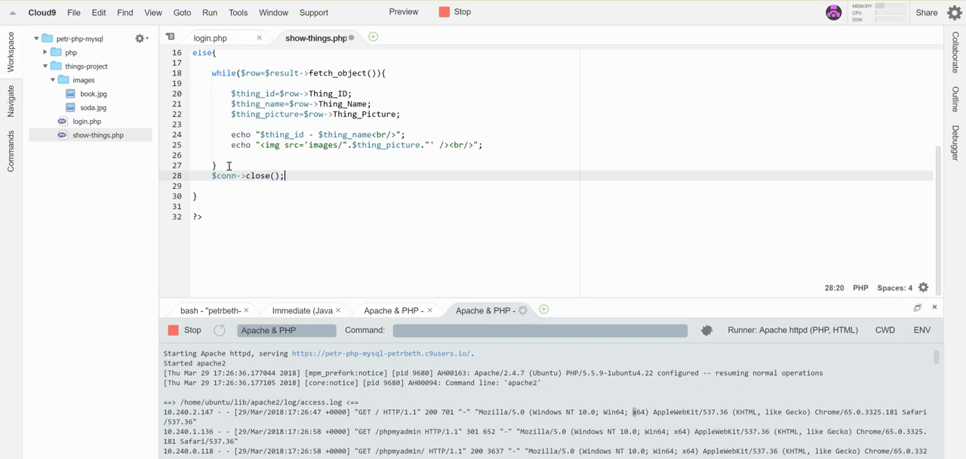
{"action": "key", "text": "ctrl+s"}
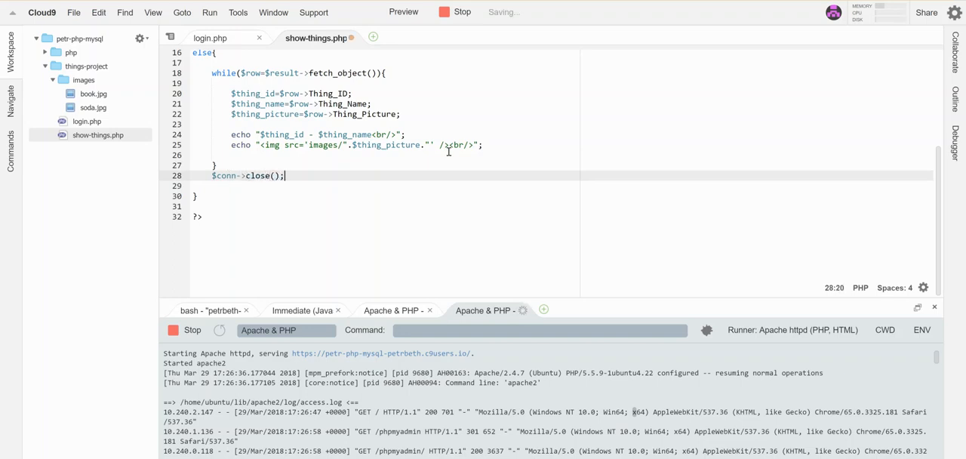